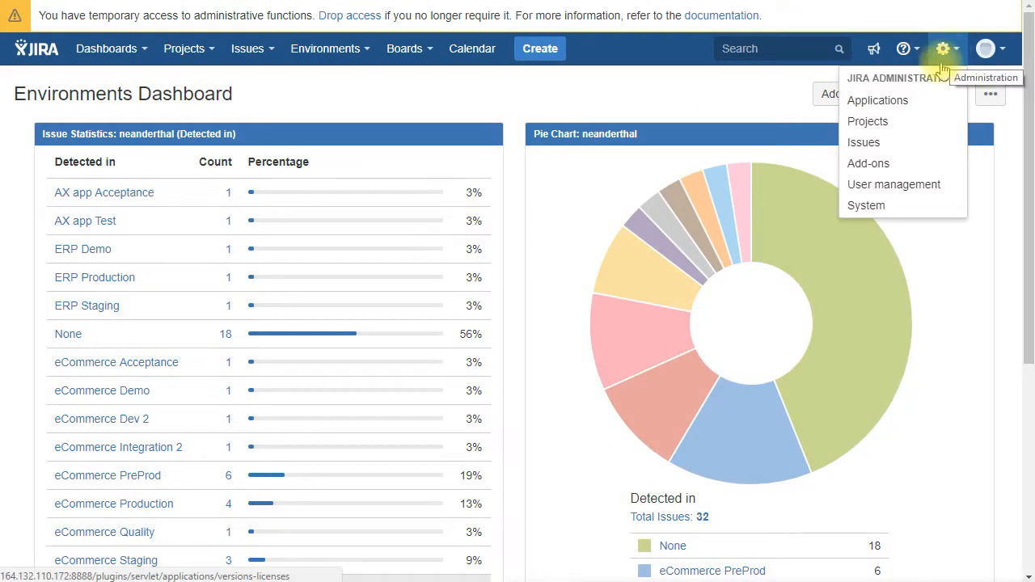
Step: Add a standard issue type named Booking Request, described as a request for booking an environment
{"action": "left_click", "coordinate": [864, 142]}
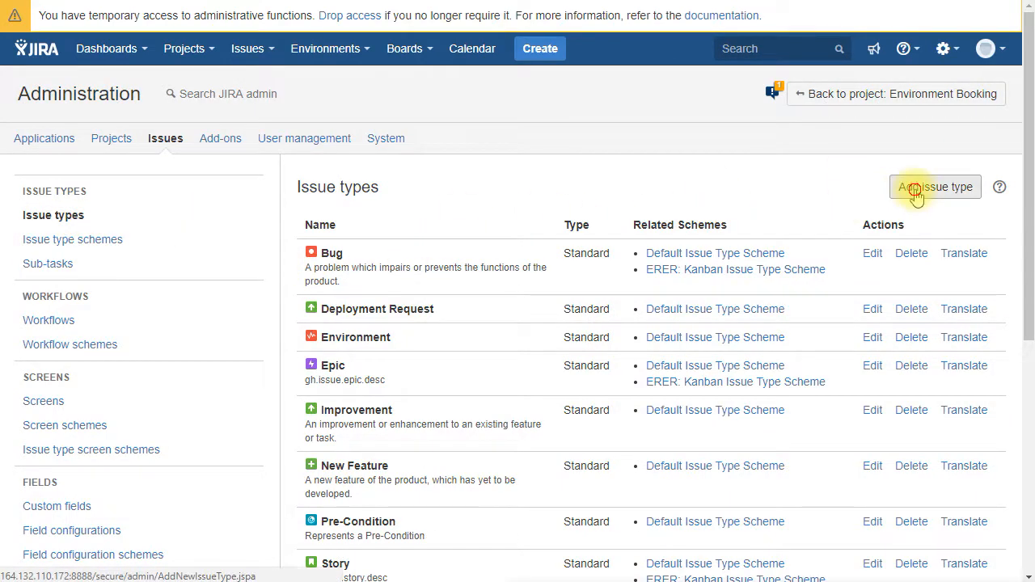
{"action": "left_click", "coordinate": [935, 187]}
{"action": "type", "text": "Request for b"}
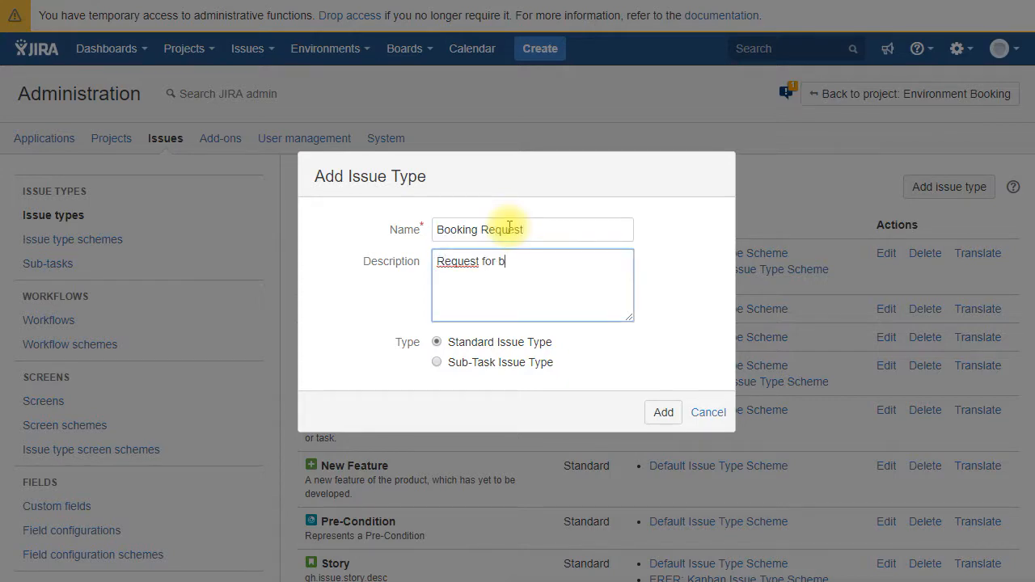
{"action": "left_click", "coordinate": [663, 412]}
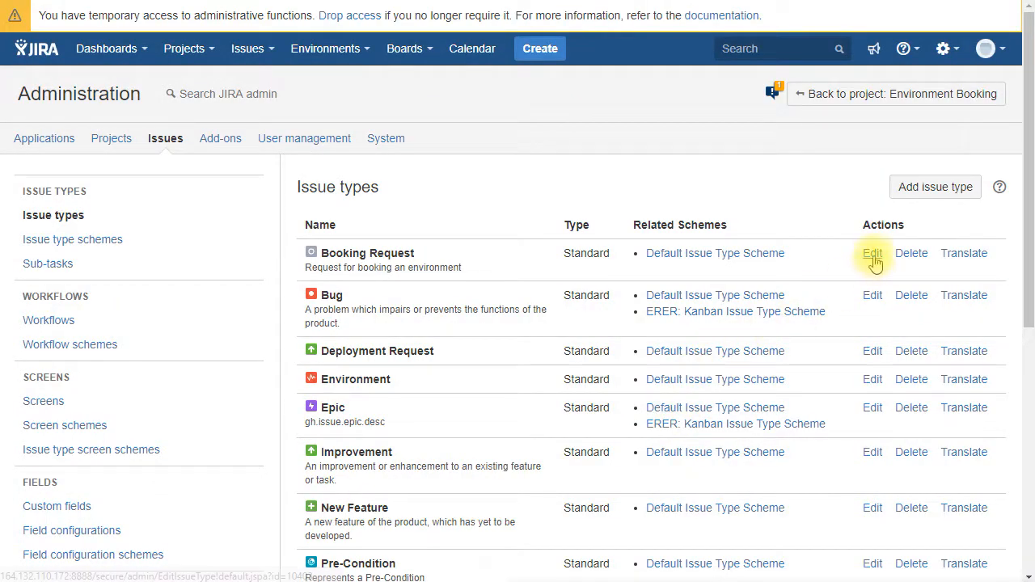
Step: Edit the Booking Request issue type to use an orange avatar and update it
{"action": "left_click", "coordinate": [873, 253]}
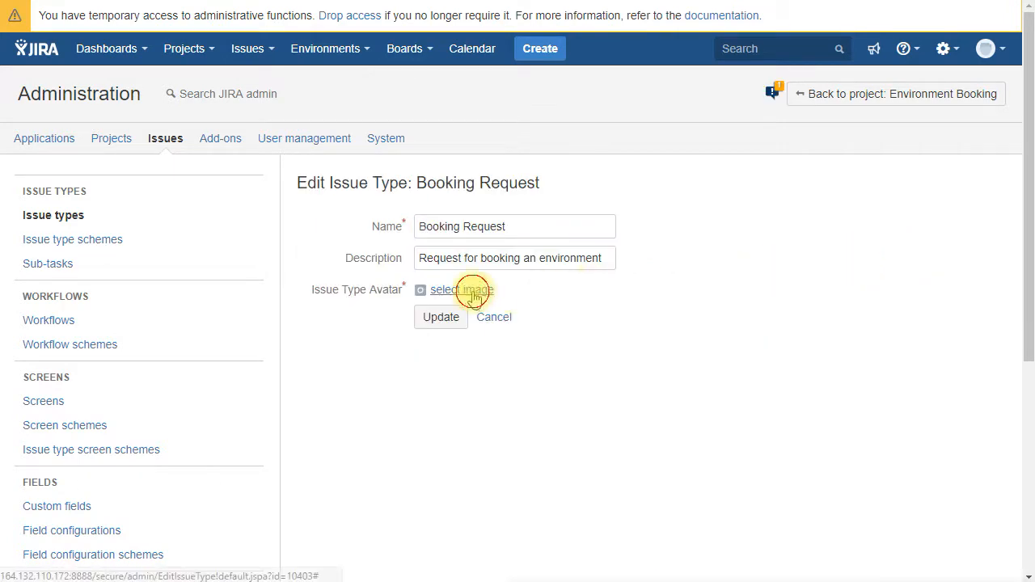
{"action": "mouse_move", "coordinate": [670, 322]}
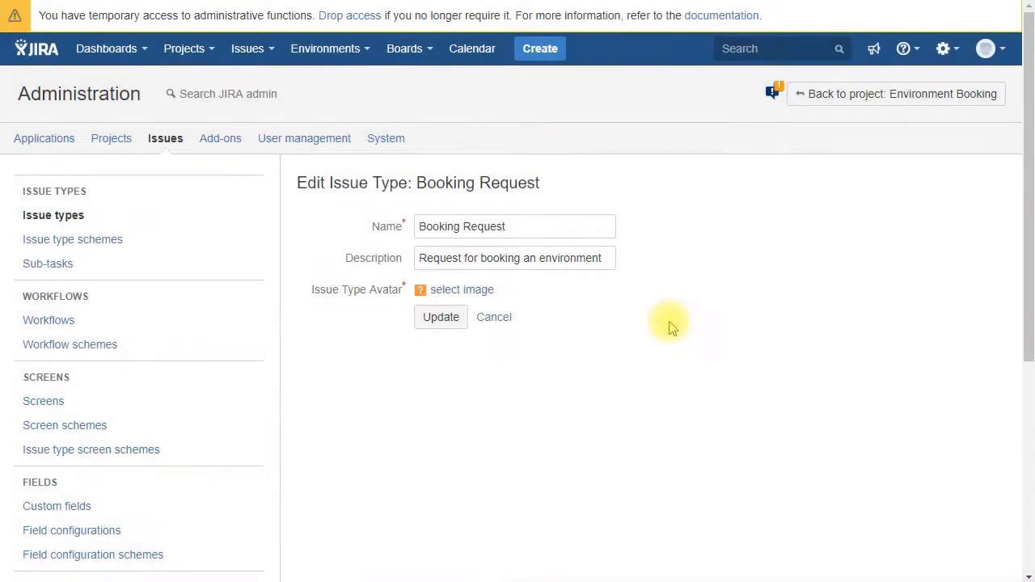
{"action": "left_click", "coordinate": [440, 316]}
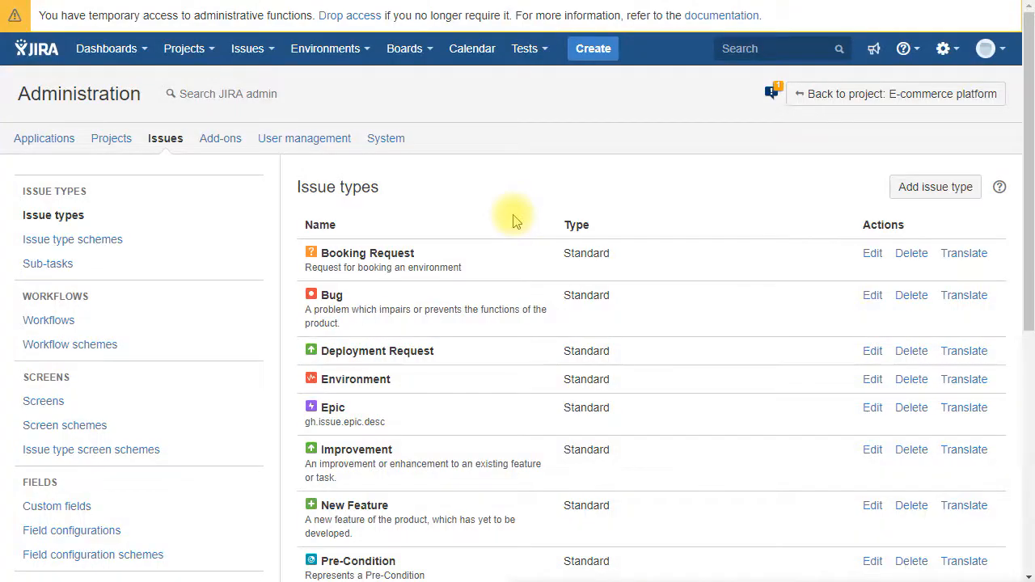
Step: Create an Environments-type custom field named Environment(s)
{"action": "left_click", "coordinate": [57, 505]}
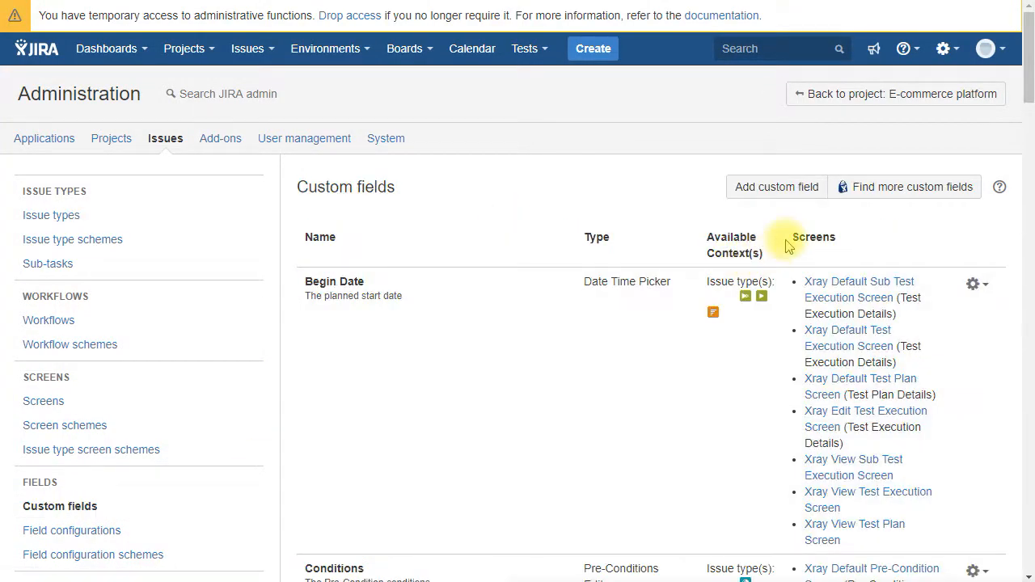
{"action": "left_click", "coordinate": [777, 187]}
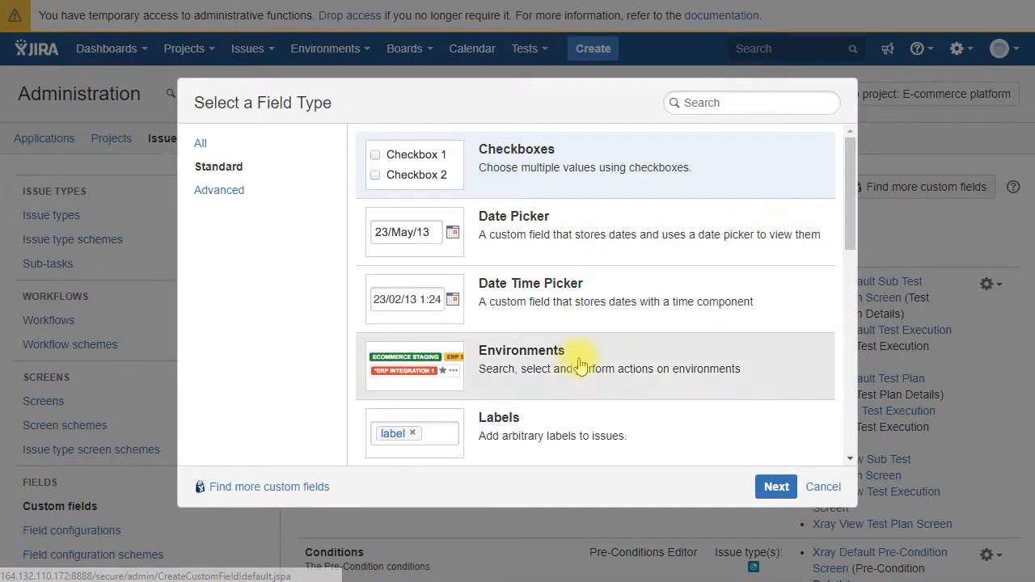
{"action": "left_click", "coordinate": [775, 485]}
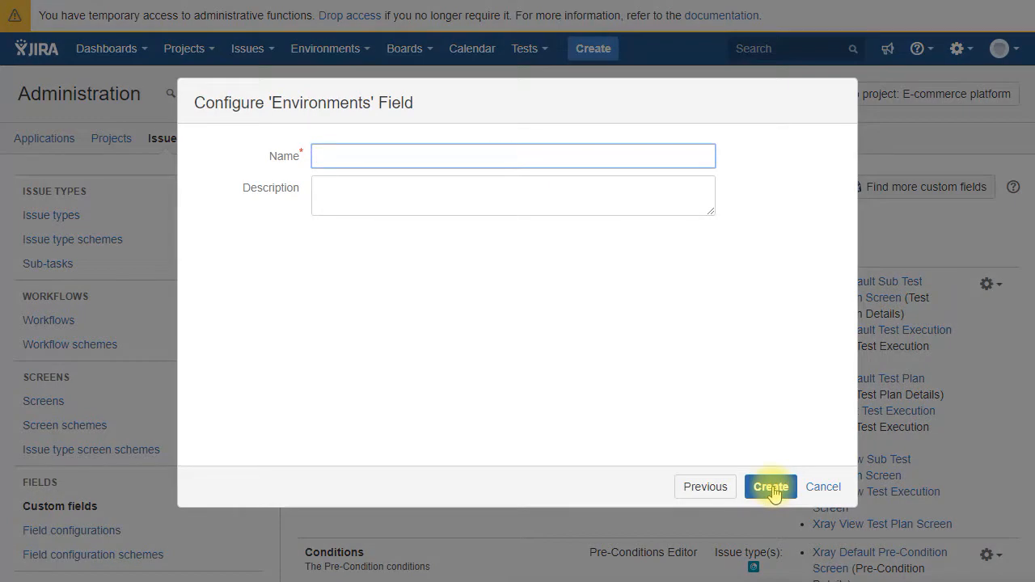
{"action": "type", "text": "Environment(s"}
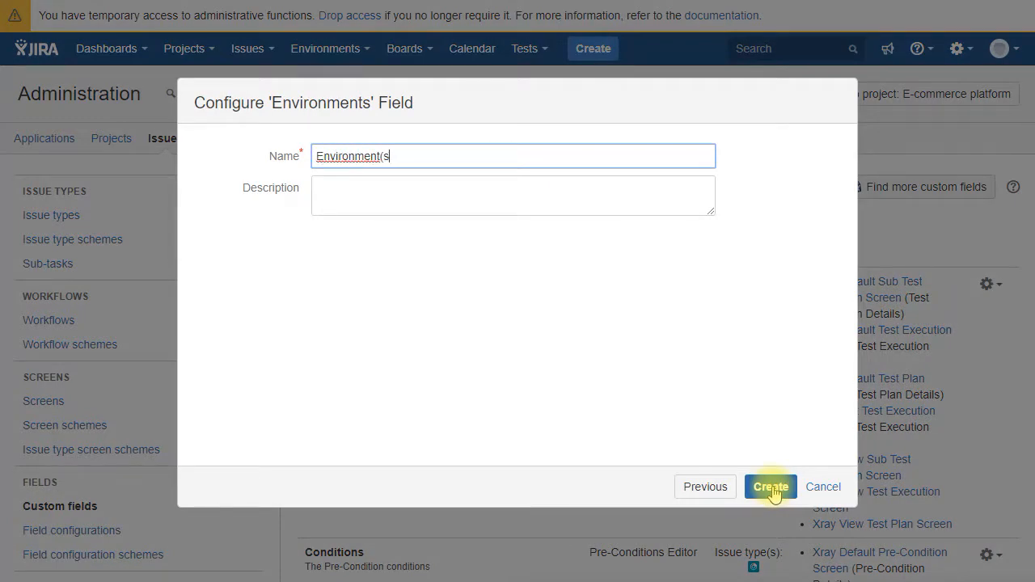
{"action": "left_click", "coordinate": [771, 485]}
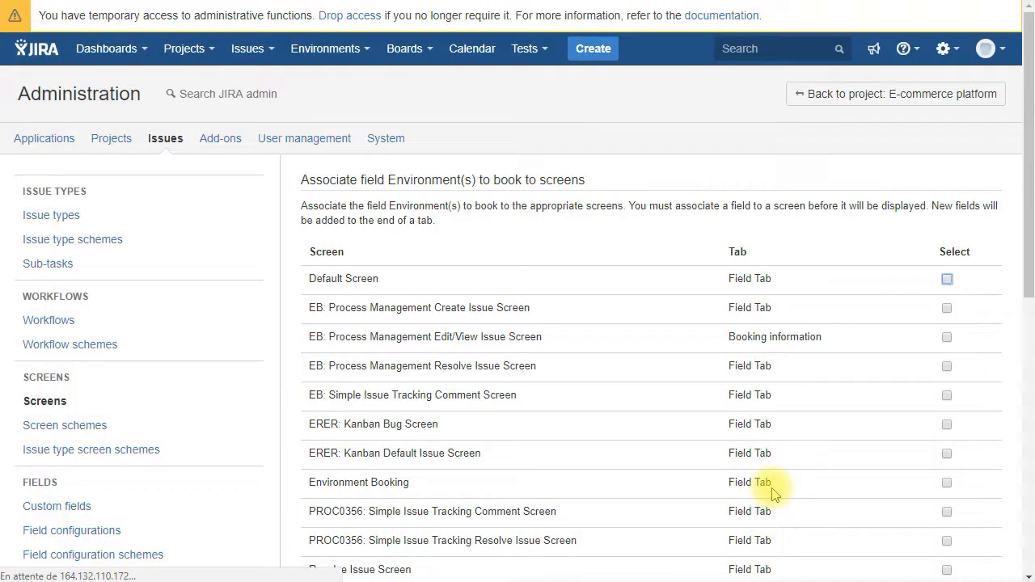
Step: Create a Date Time Picker custom field named Start time, dismissing the re-index notice
{"action": "left_click", "coordinate": [57, 505]}
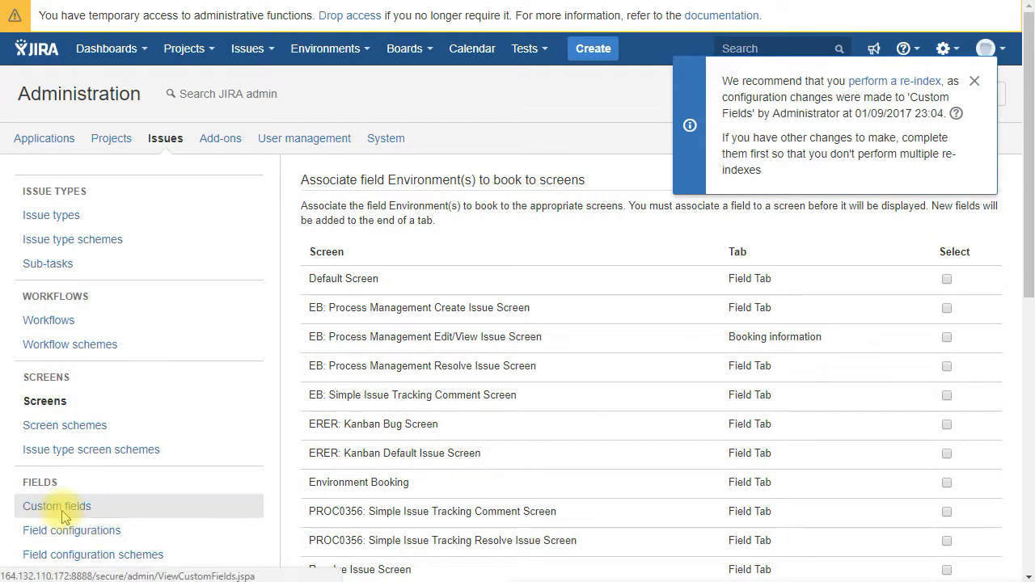
{"action": "left_click", "coordinate": [57, 504]}
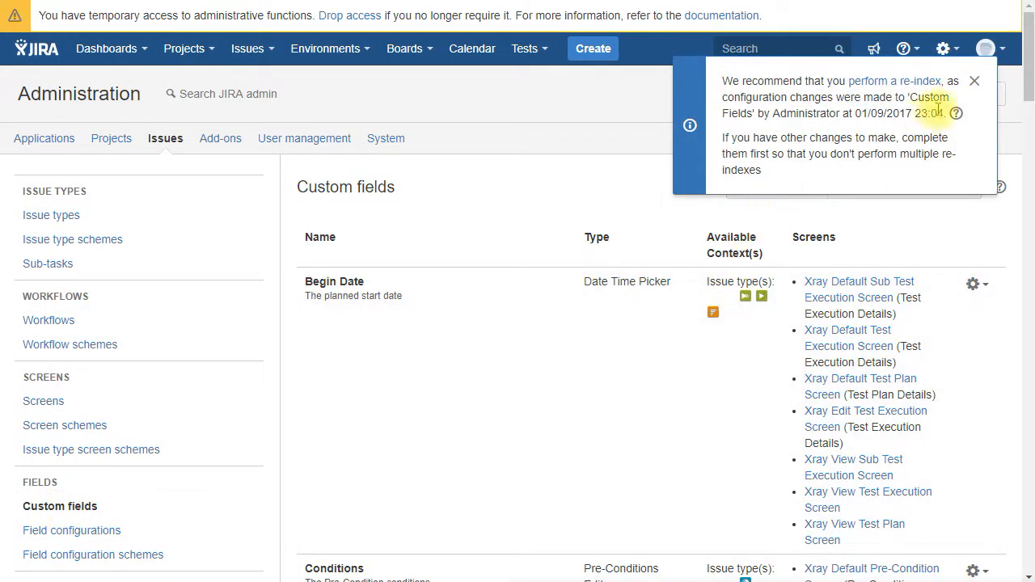
{"action": "left_click", "coordinate": [974, 80]}
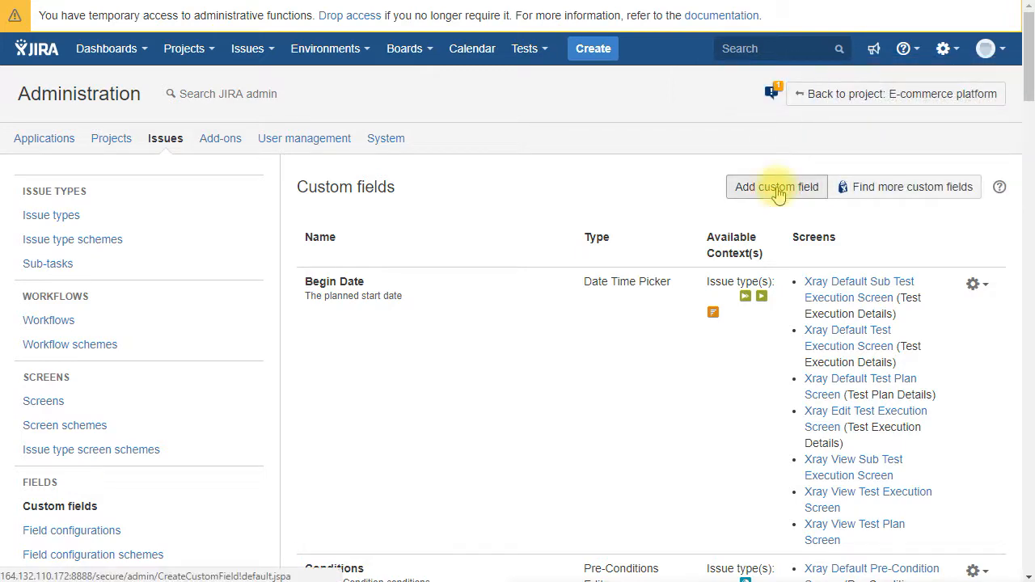
{"action": "left_click", "coordinate": [776, 188]}
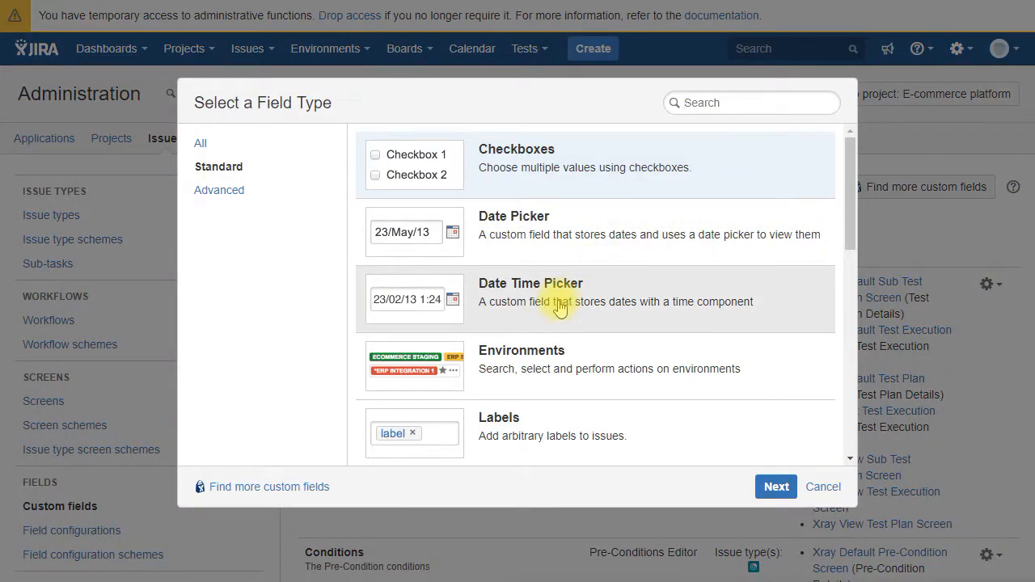
{"action": "left_click", "coordinate": [774, 486]}
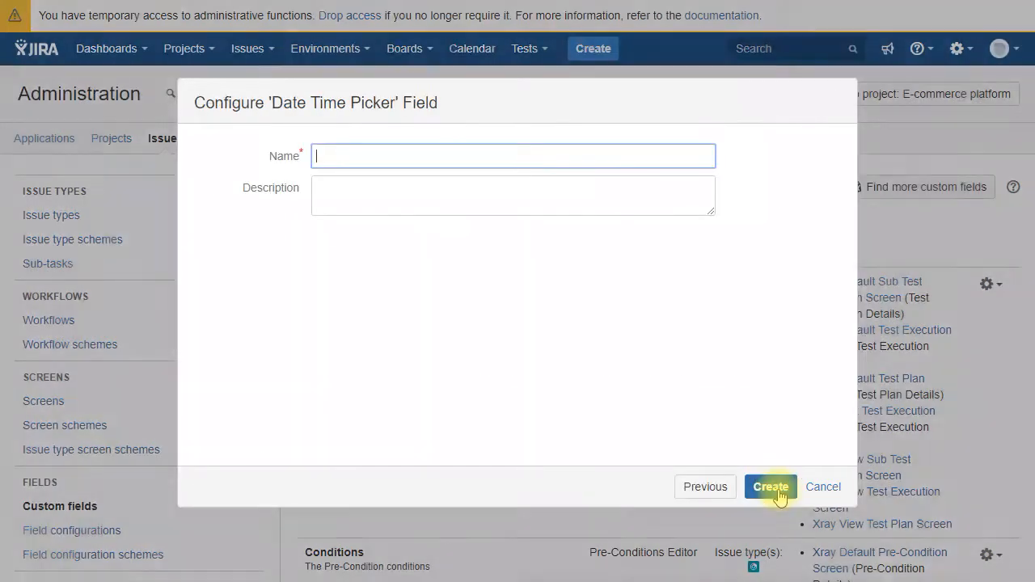
{"action": "type", "text": "Start time"}
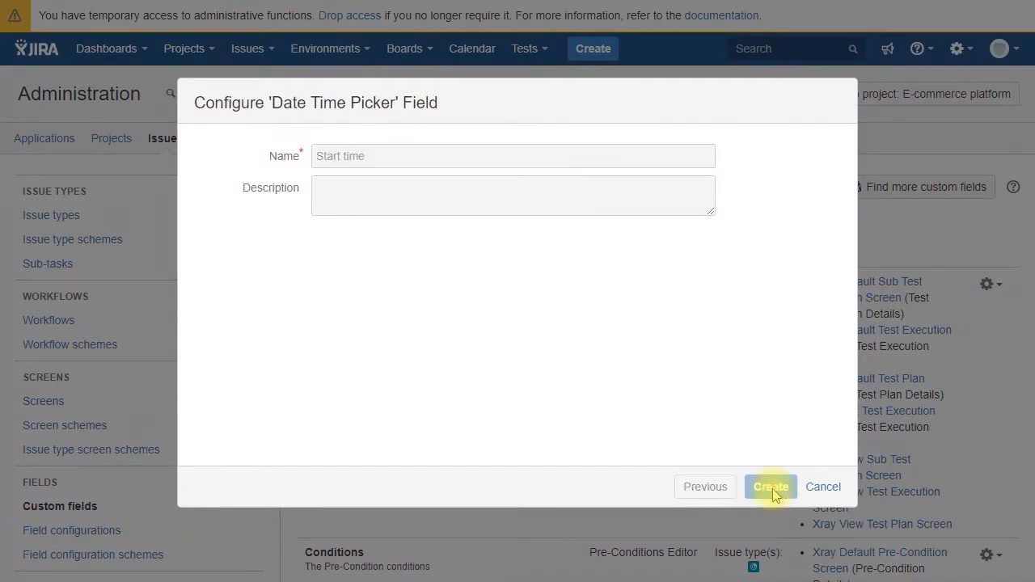
{"action": "left_click", "coordinate": [770, 485]}
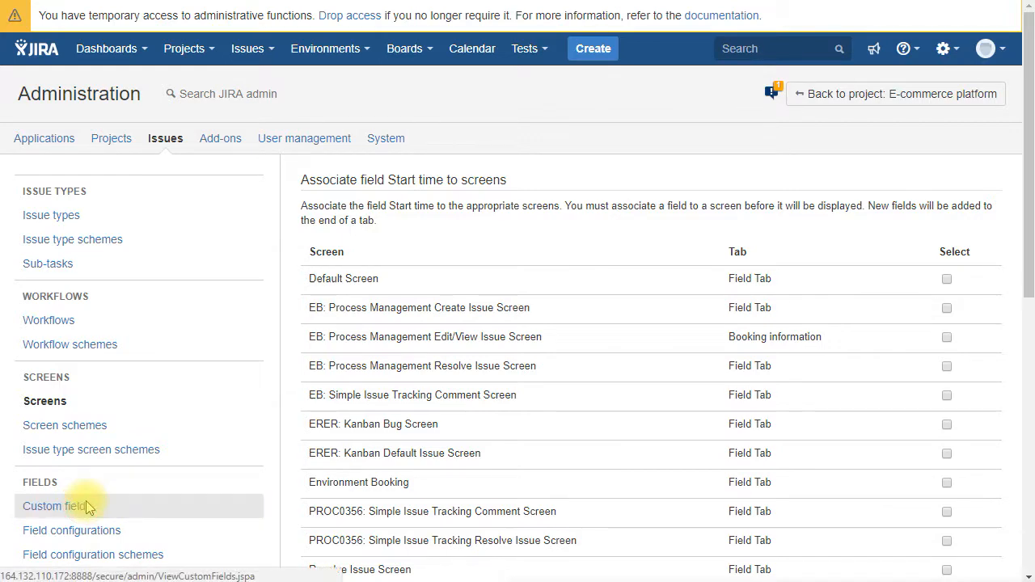
Step: Create a Date Time Picker custom field named End time
{"action": "left_click", "coordinate": [58, 506]}
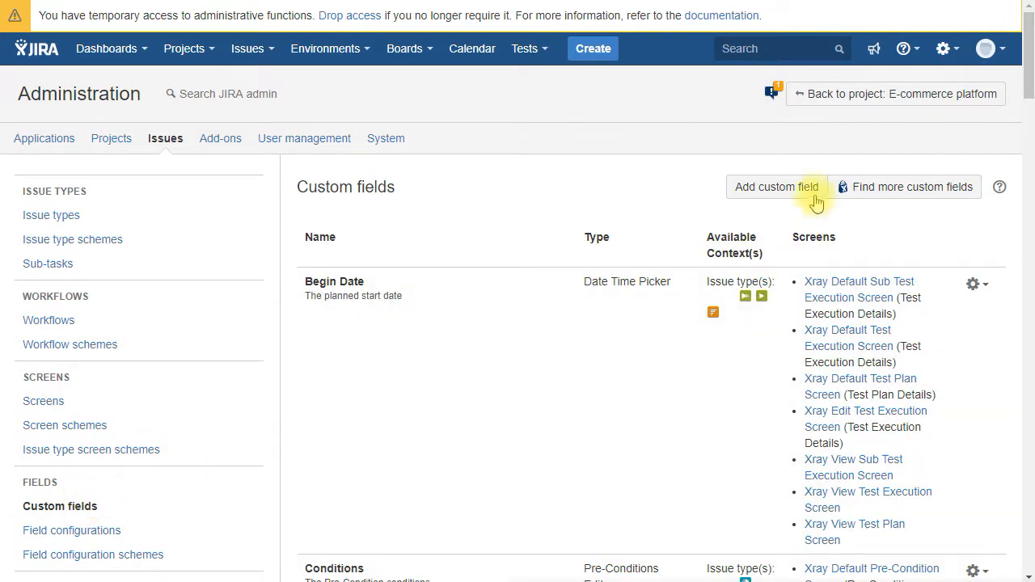
{"action": "left_click", "coordinate": [777, 188]}
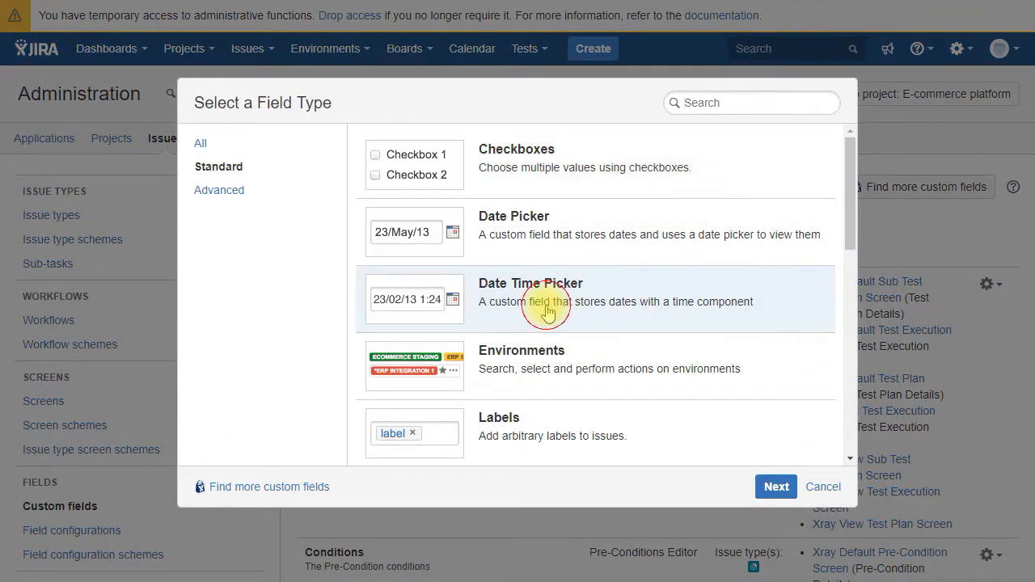
{"action": "left_click", "coordinate": [775, 486]}
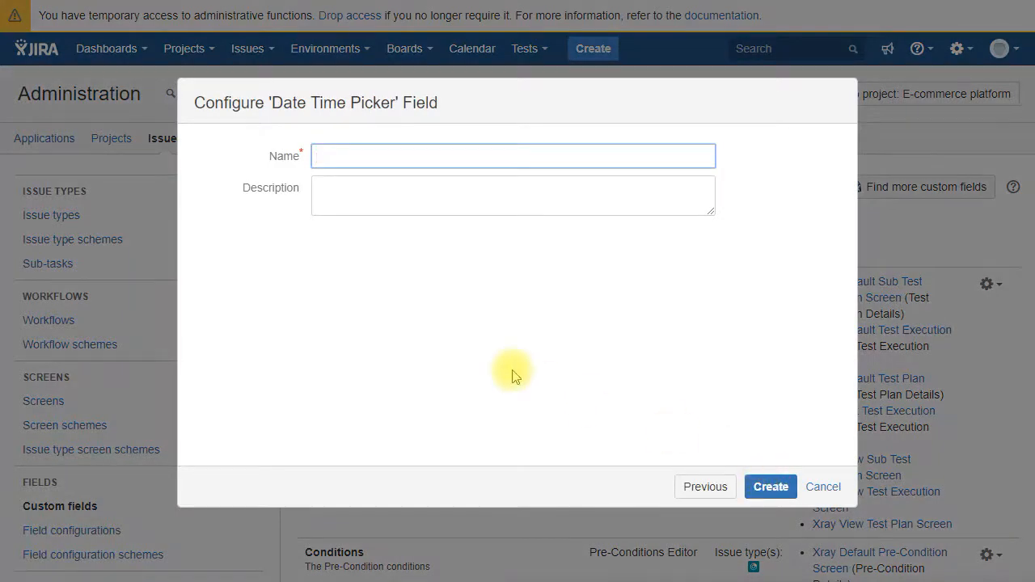
{"action": "type", "text": "End time"}
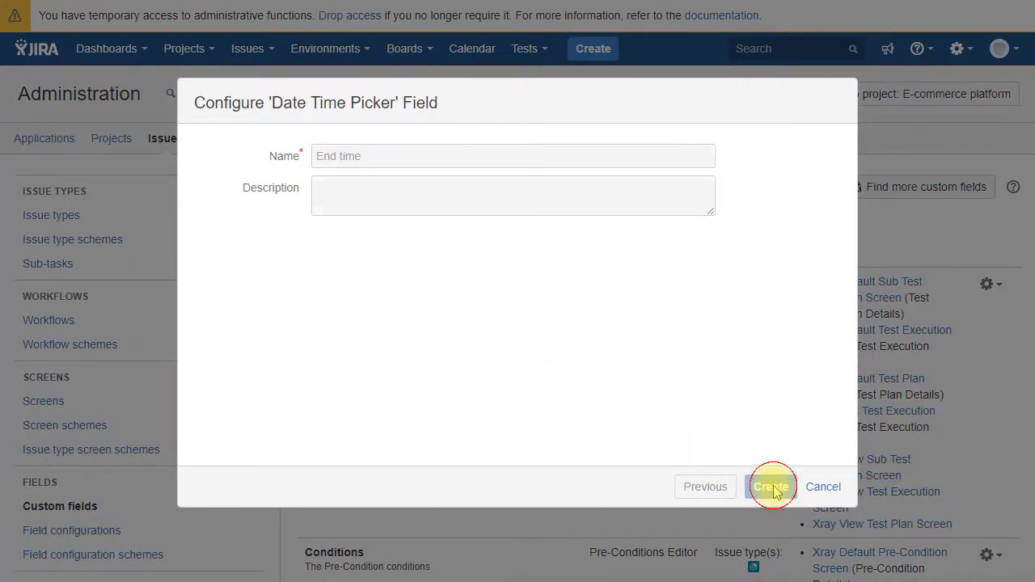
{"action": "left_click", "coordinate": [770, 485]}
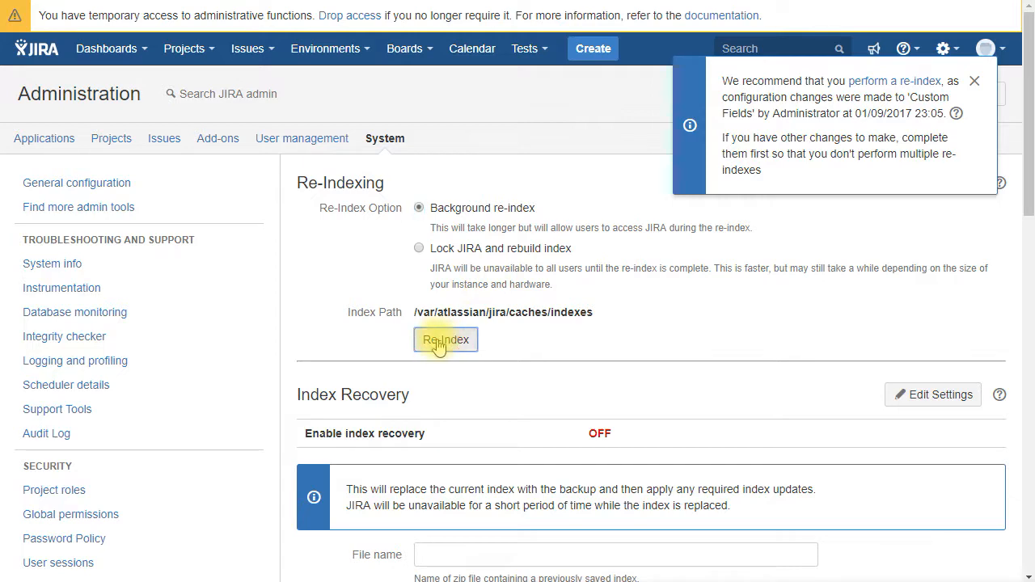
Step: Run a background re-index and acknowledge its completion
{"action": "left_click", "coordinate": [447, 340]}
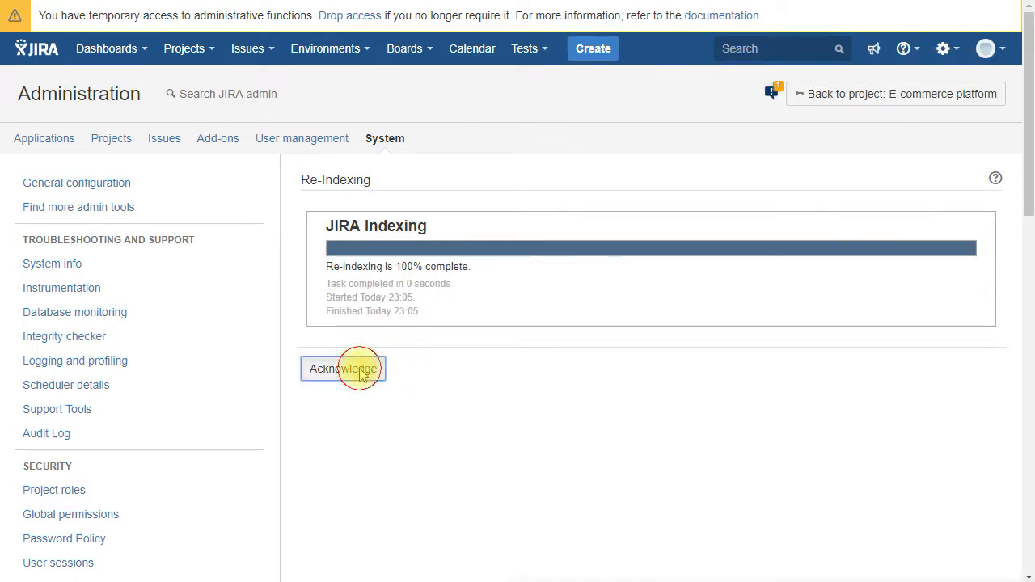
{"action": "left_click", "coordinate": [343, 368]}
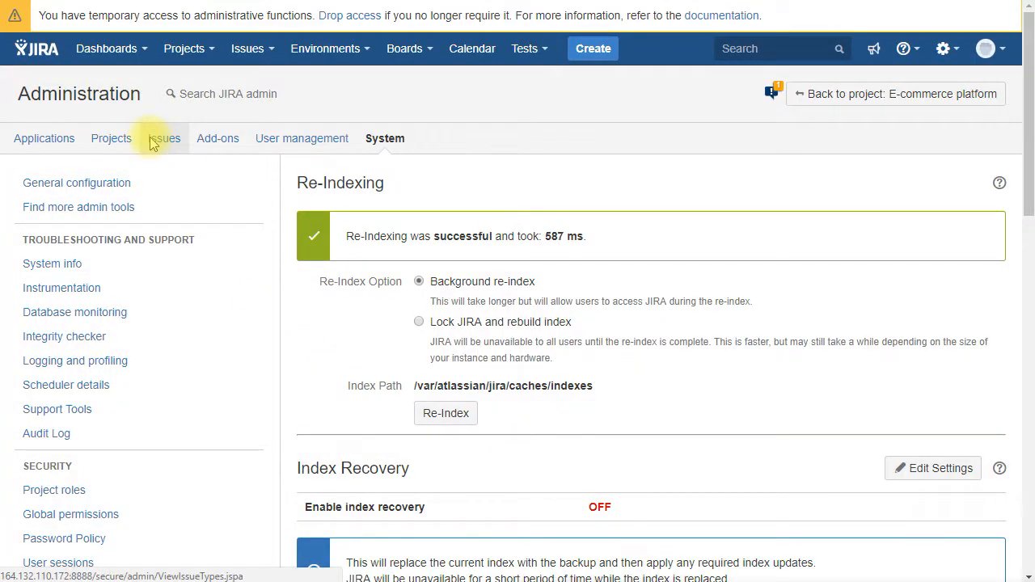
Step: Add a new screen named 'Booking Request screen'
{"action": "left_click", "coordinate": [165, 139]}
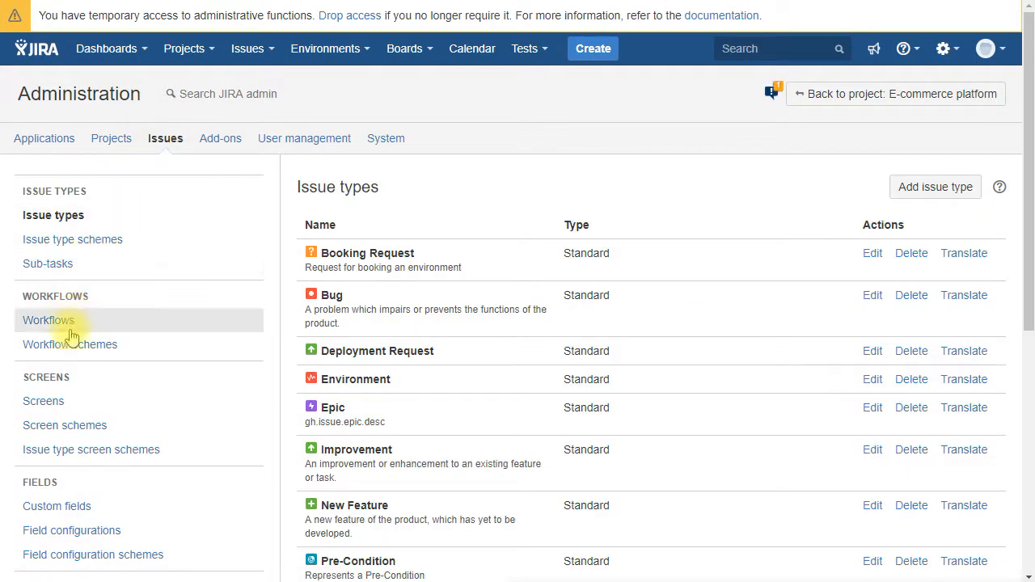
{"action": "left_click", "coordinate": [42, 402]}
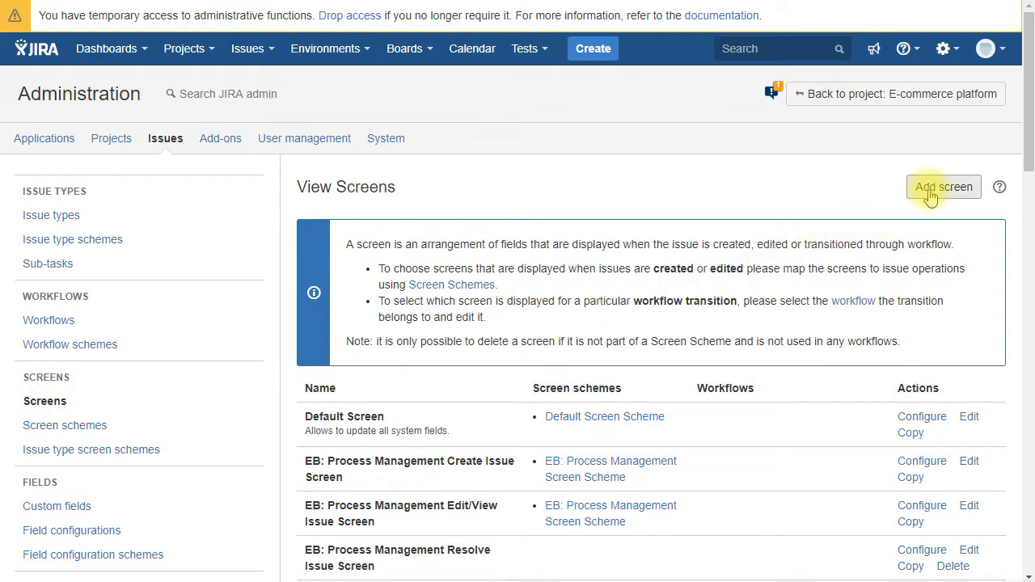
{"action": "left_click", "coordinate": [944, 187]}
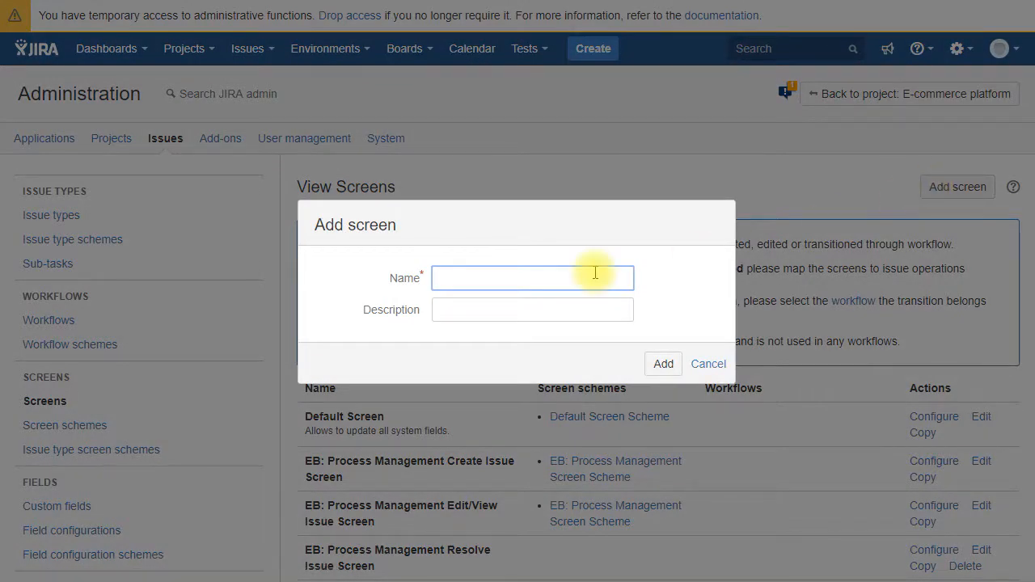
{"action": "type", "text": "Booking Request screen"}
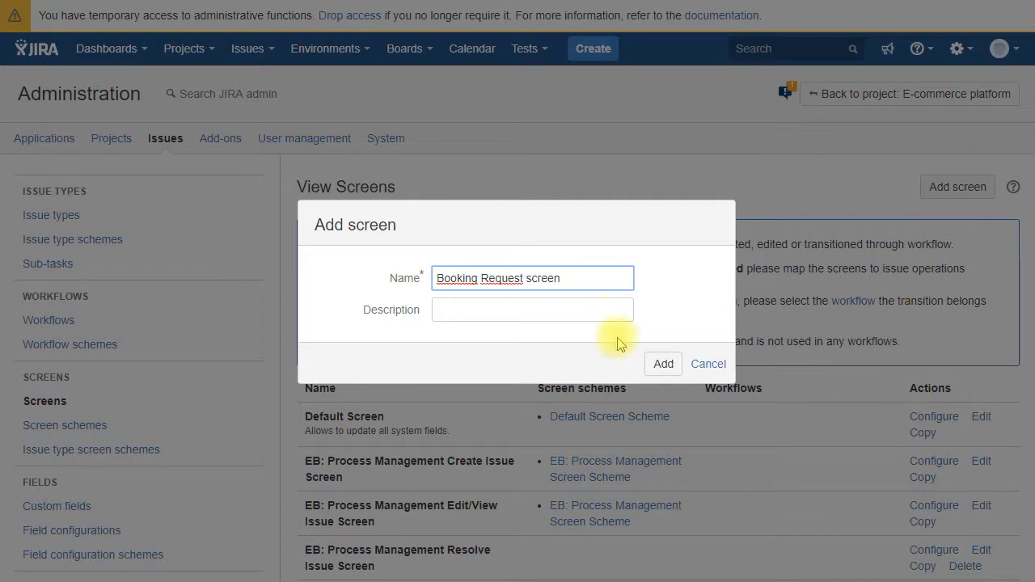
{"action": "left_click", "coordinate": [663, 363]}
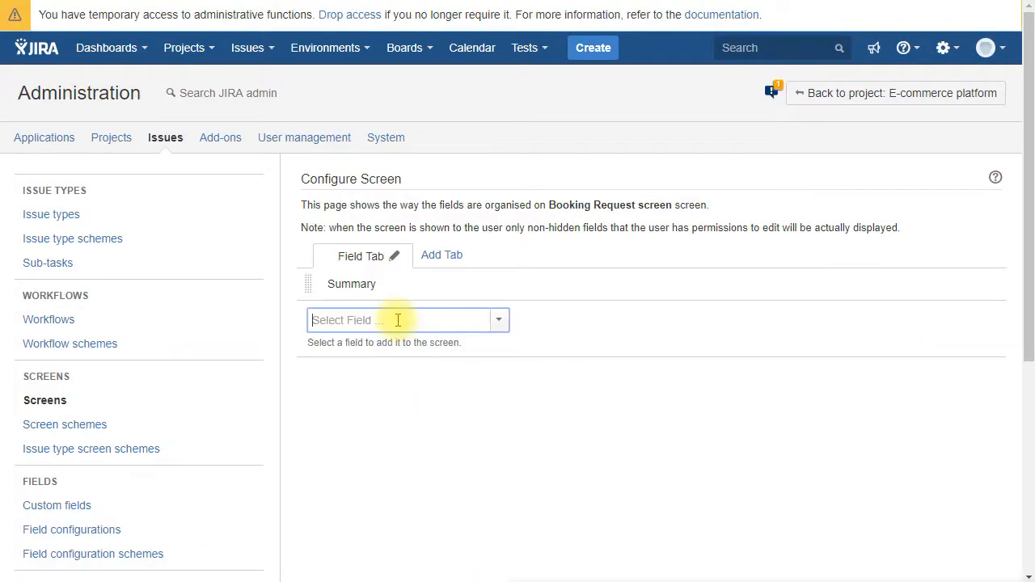
Step: Add the Environment(s) to book, Start time and End Date fields to the screen
{"action": "type", "text": "Envi"}
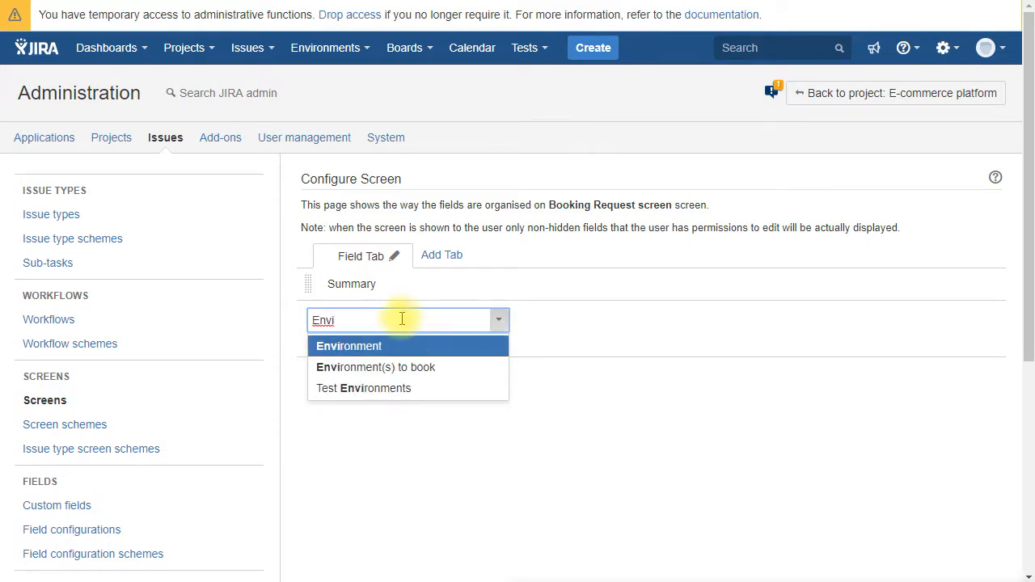
{"action": "left_click", "coordinate": [375, 367]}
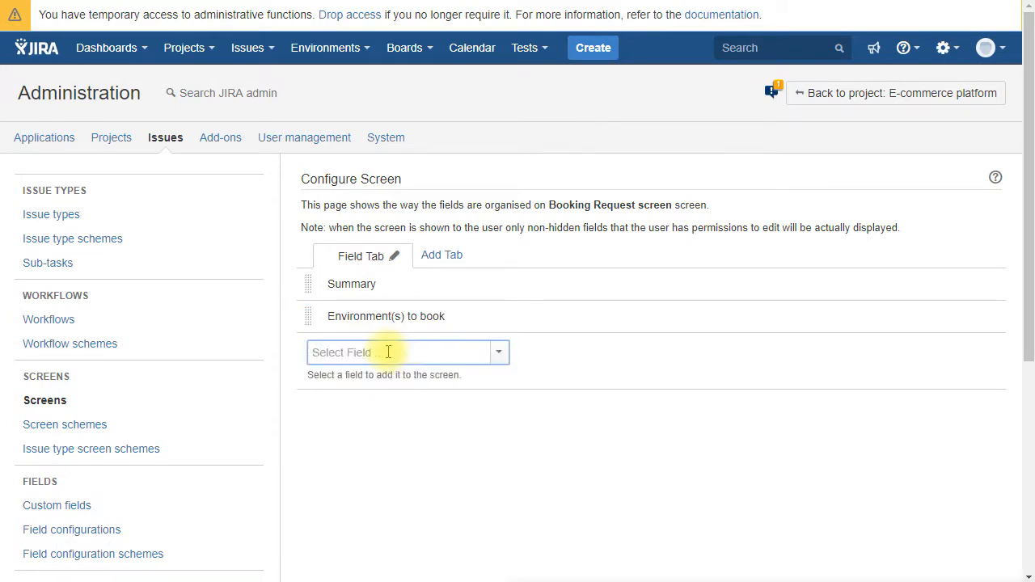
{"action": "type", "text": "Star"}
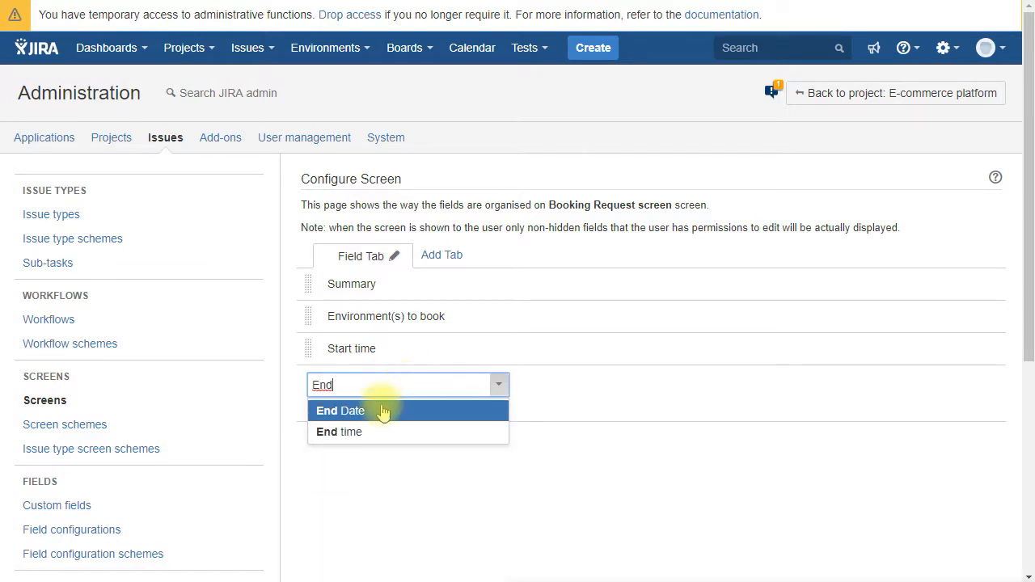
{"action": "left_click", "coordinate": [340, 431]}
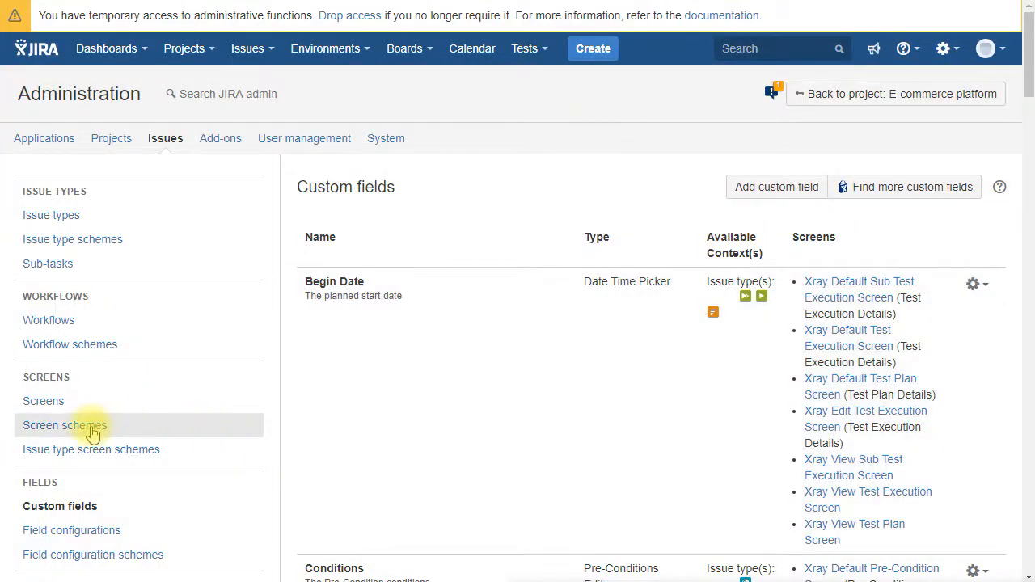
Step: Add a screen scheme named 'Booking request screen scheme' defaulting to the Booking Request screen
{"action": "left_click", "coordinate": [65, 426]}
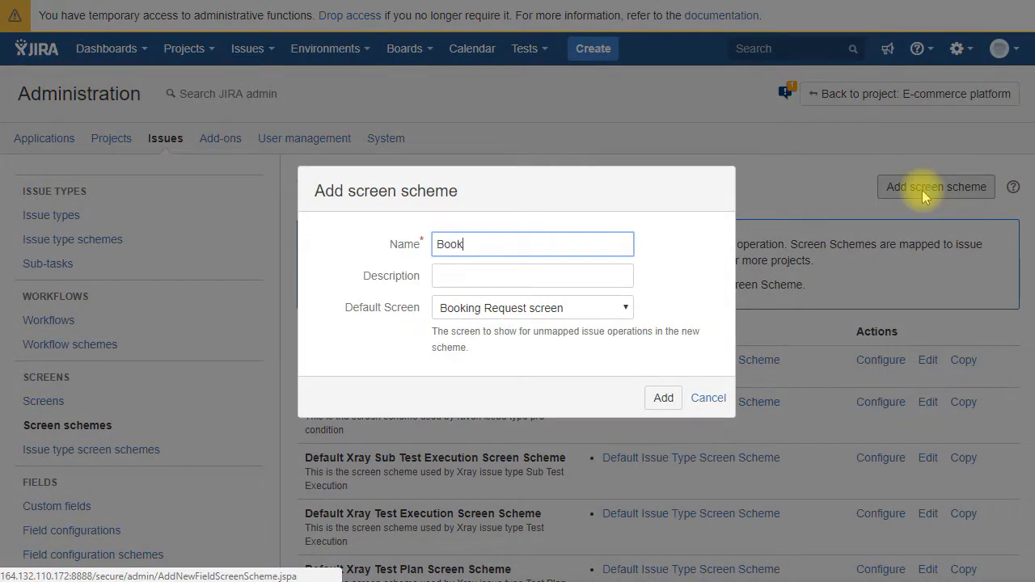
{"action": "type", "text": "Booking request scr"}
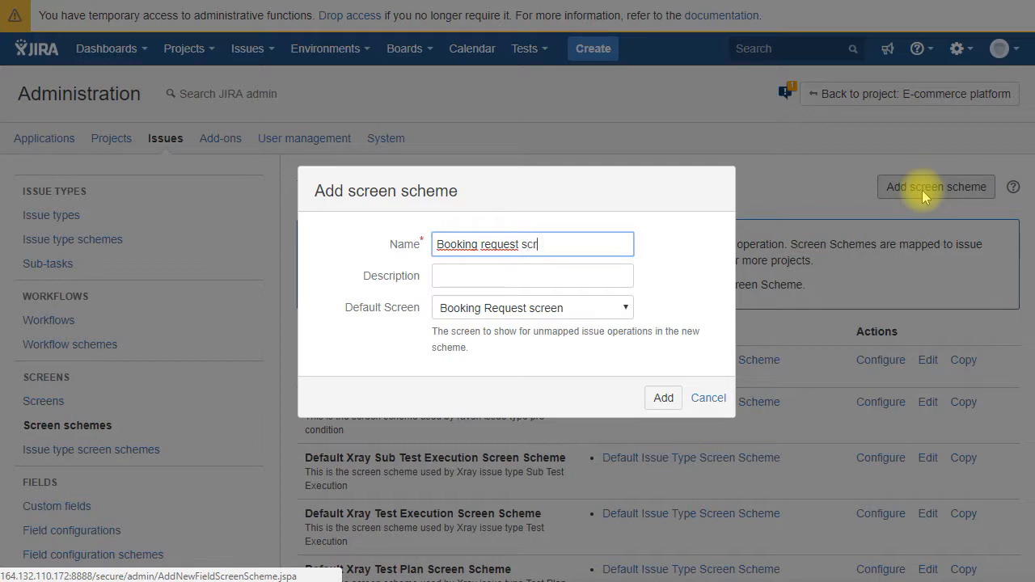
{"action": "type", "text": "een scheme"}
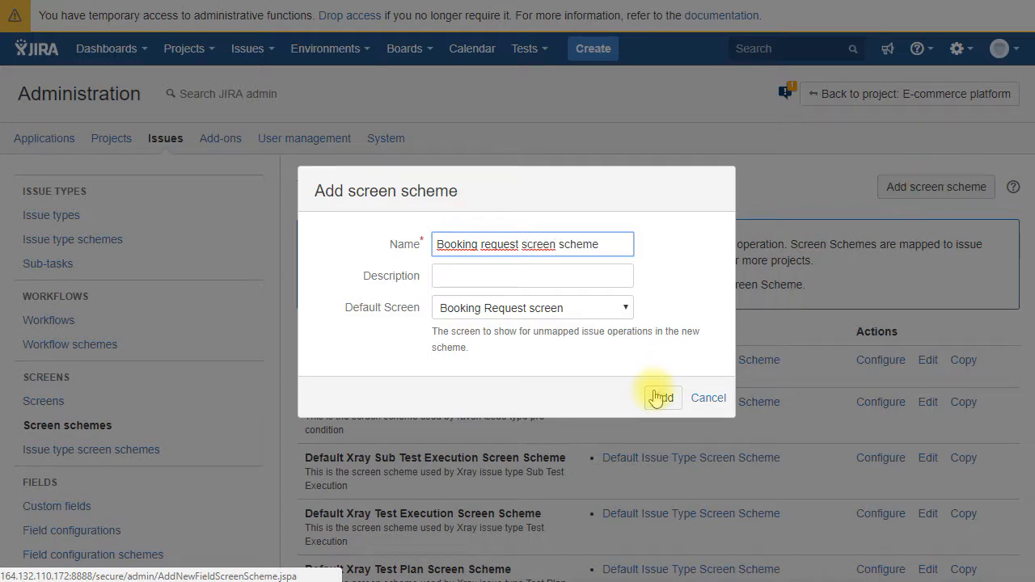
{"action": "left_click", "coordinate": [660, 398]}
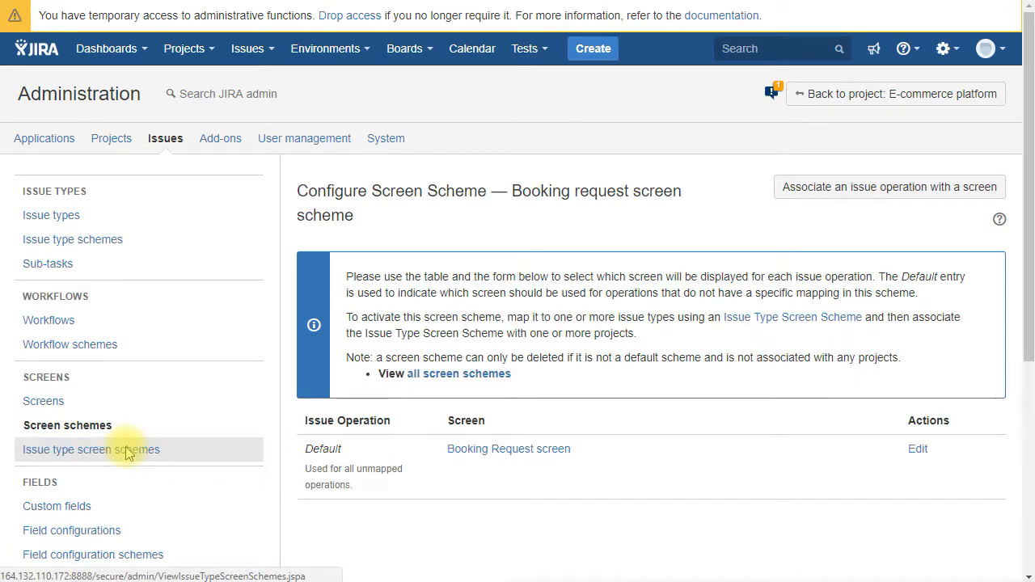
Step: In the ECP issue type screen scheme, associate the Booking Request issue type with a screen scheme
{"action": "left_click", "coordinate": [91, 449]}
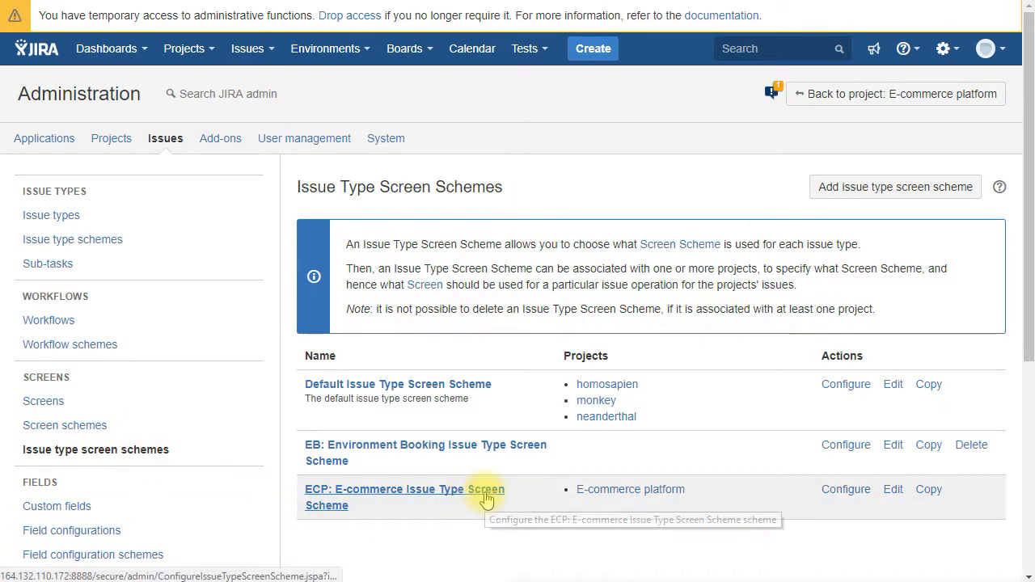
{"action": "mouse_move", "coordinate": [844, 488]}
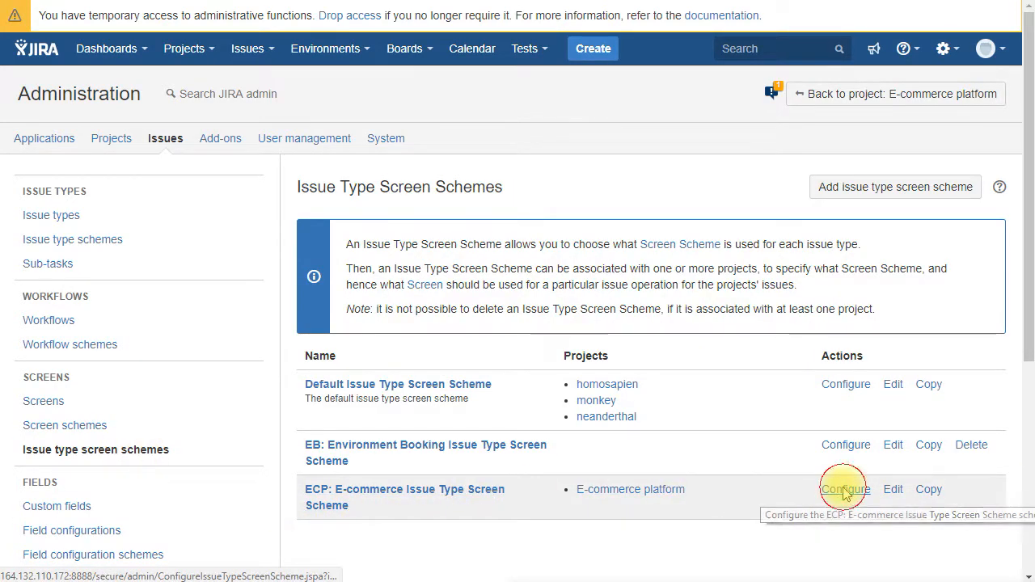
{"action": "left_click", "coordinate": [845, 488]}
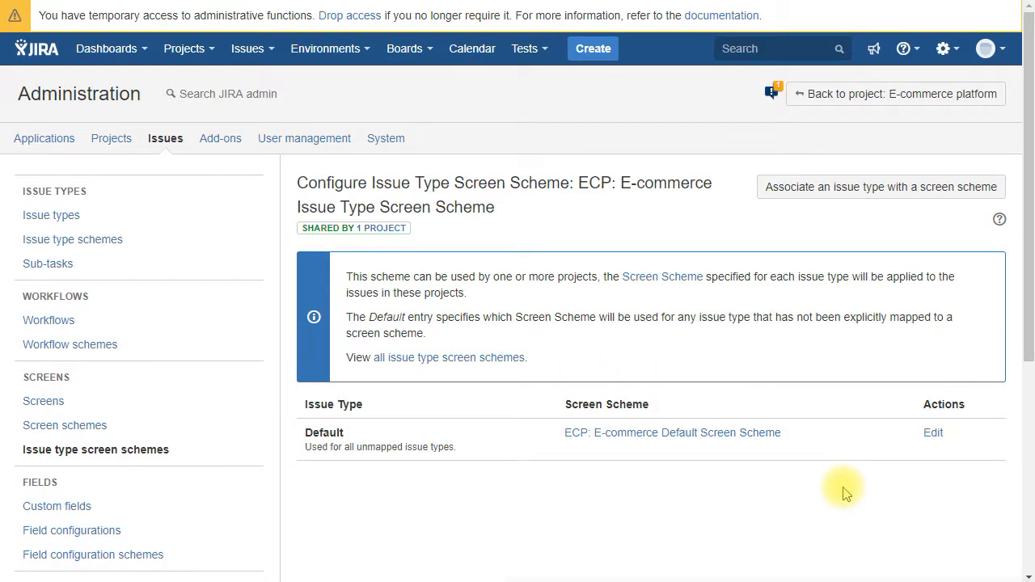
{"action": "left_click", "coordinate": [880, 188]}
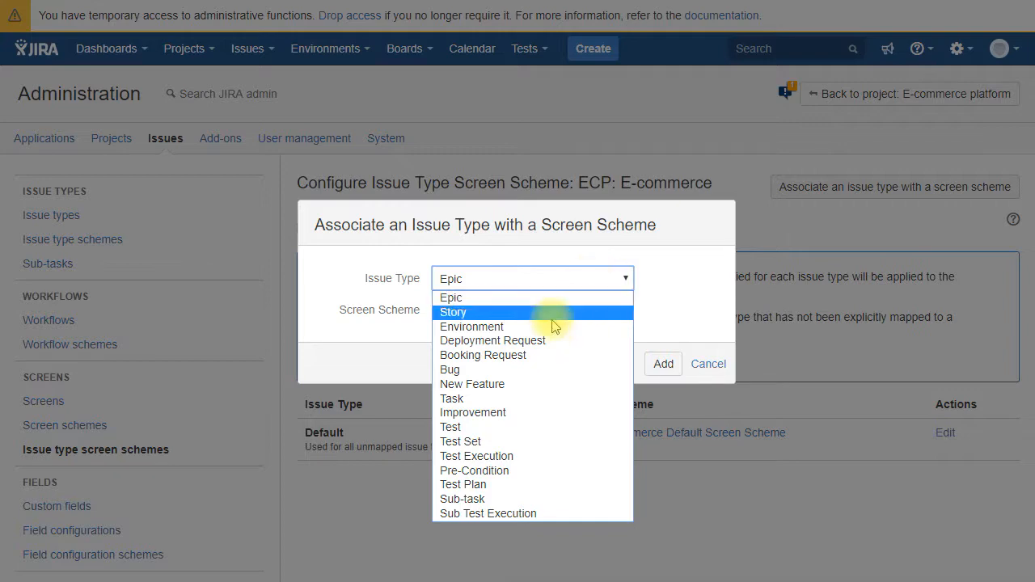
{"action": "left_click", "coordinate": [482, 356]}
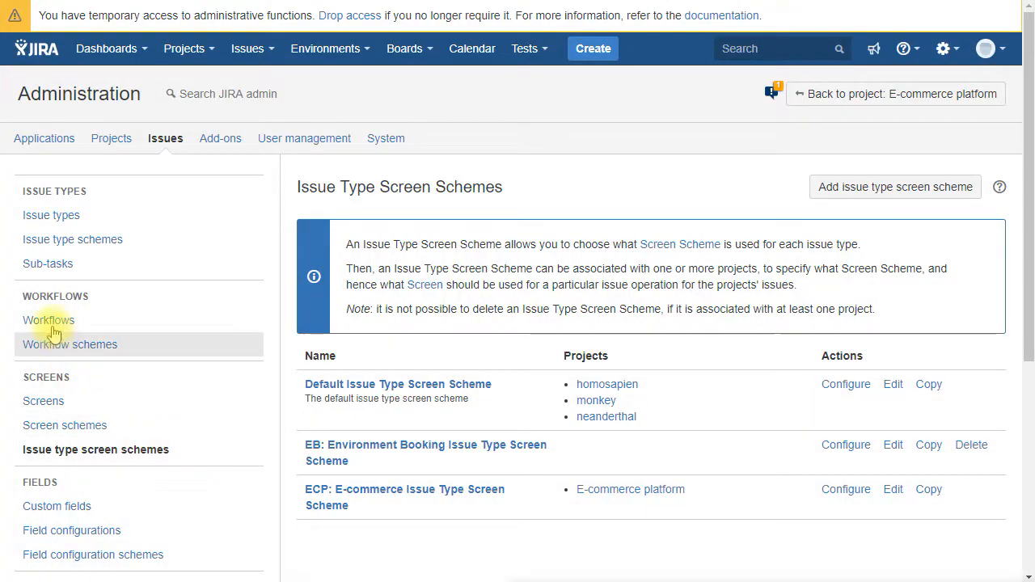
Step: Create the Booking Request workflow and add the Approved status alongside In Review
{"action": "left_click", "coordinate": [49, 320]}
{"action": "type", "text": "Booking Reque"}
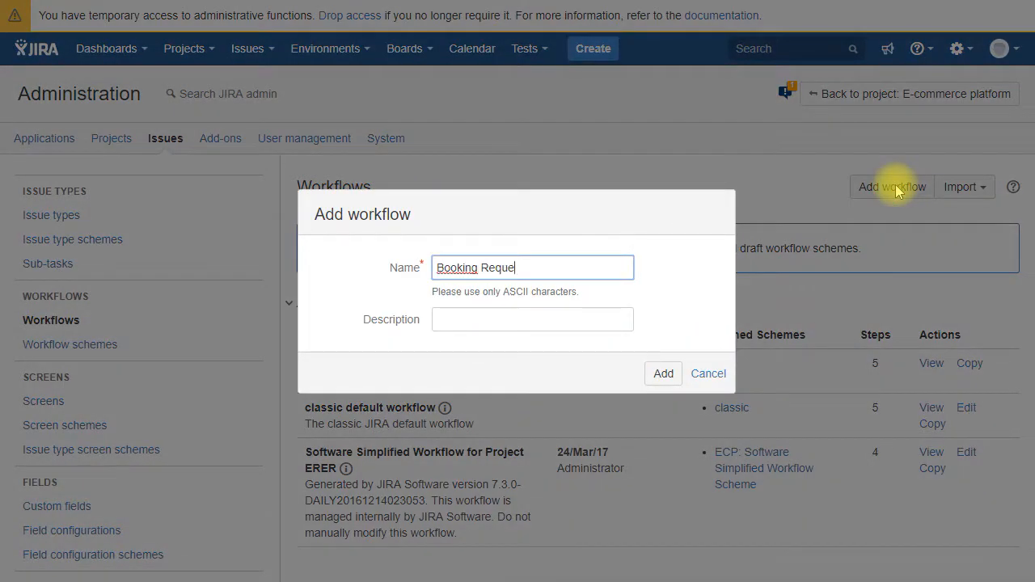
{"action": "left_click", "coordinate": [663, 372]}
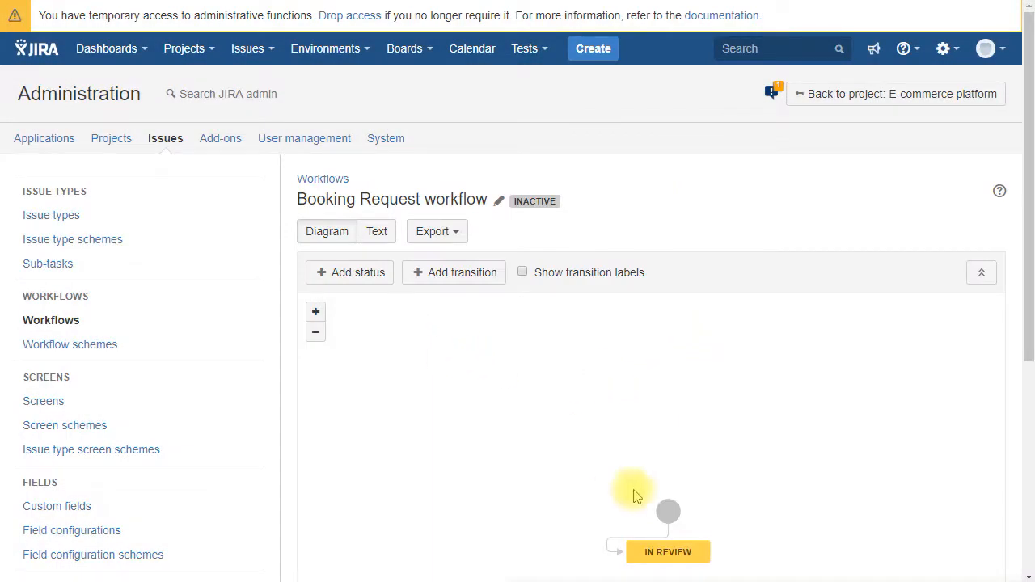
{"action": "left_click", "coordinate": [666, 552]}
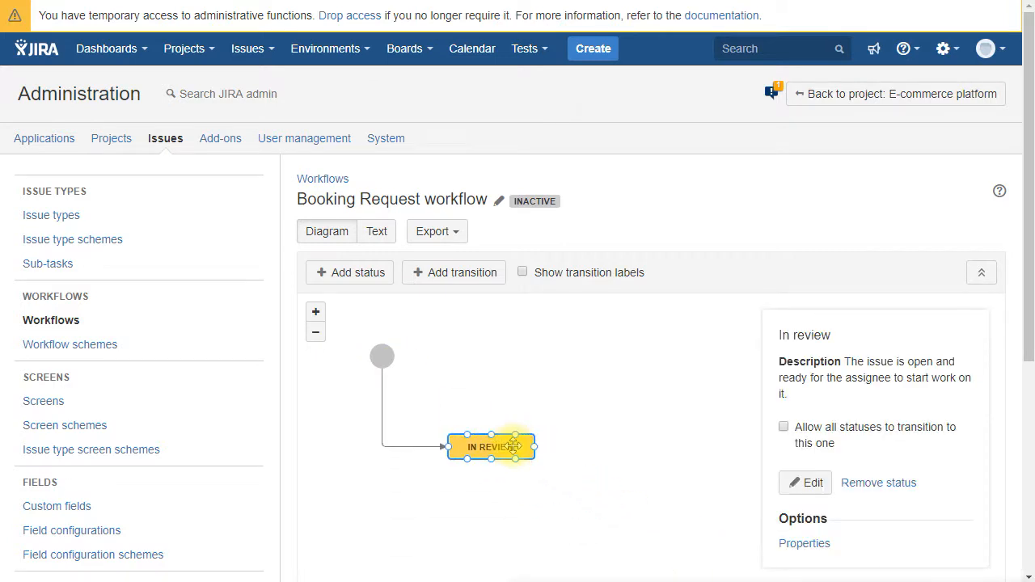
{"action": "left_click", "coordinate": [350, 272]}
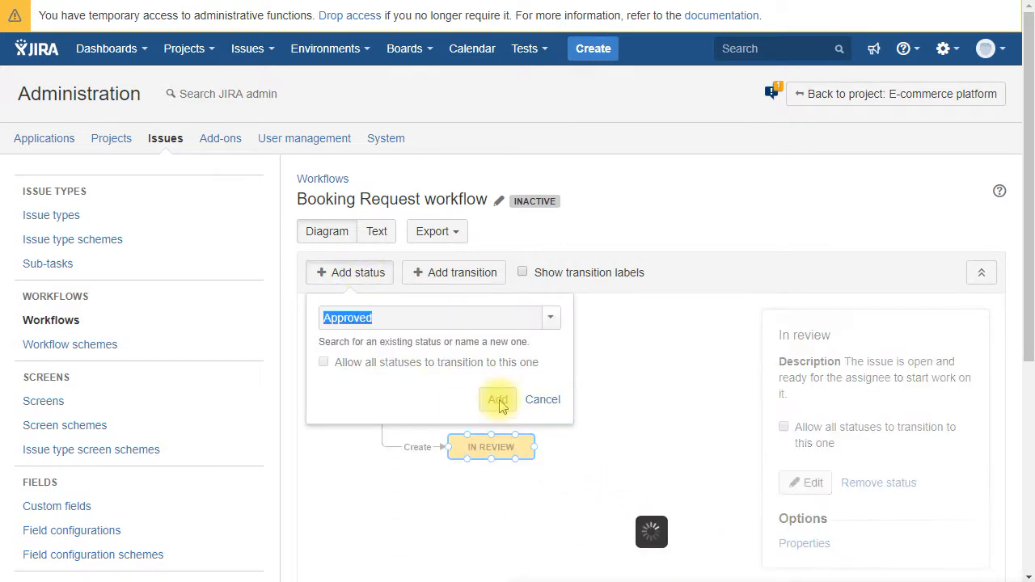
{"action": "left_click", "coordinate": [498, 400]}
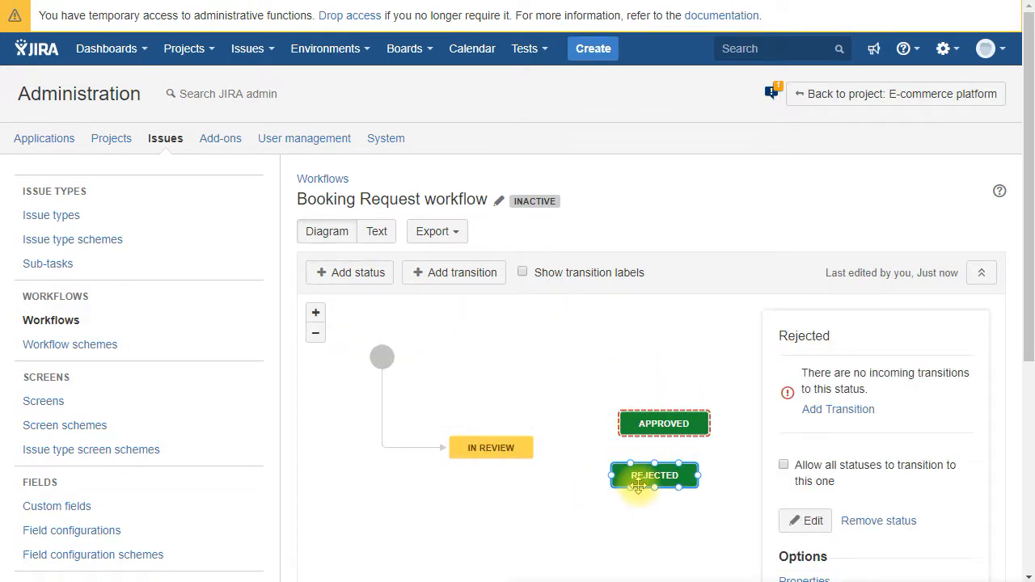
Step: Add Approve request and Reject request transitions from In review to Approved and Rejected
{"action": "left_click", "coordinate": [492, 446]}
{"action": "type", "text": "Appr"}
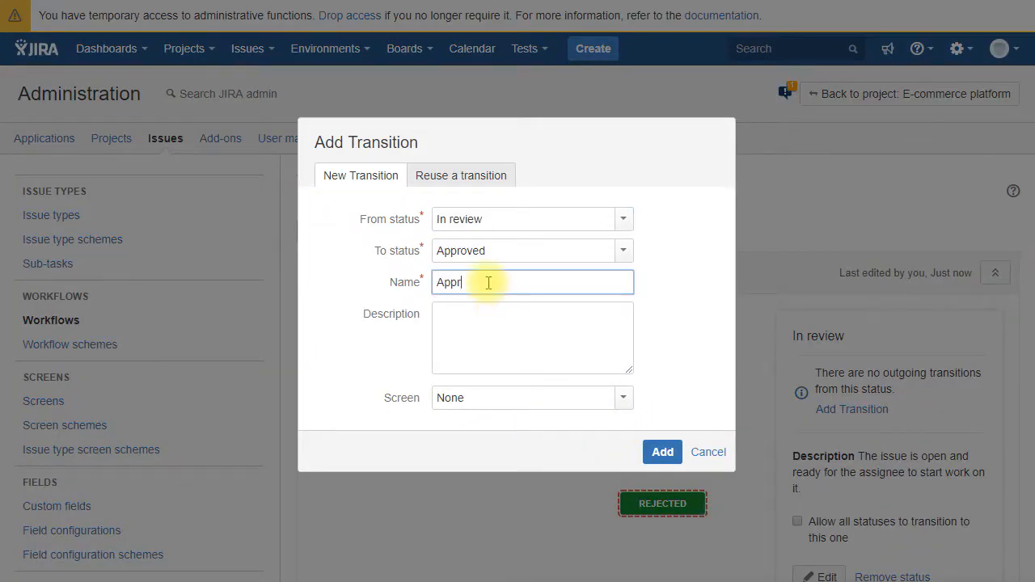
{"action": "left_click", "coordinate": [663, 452]}
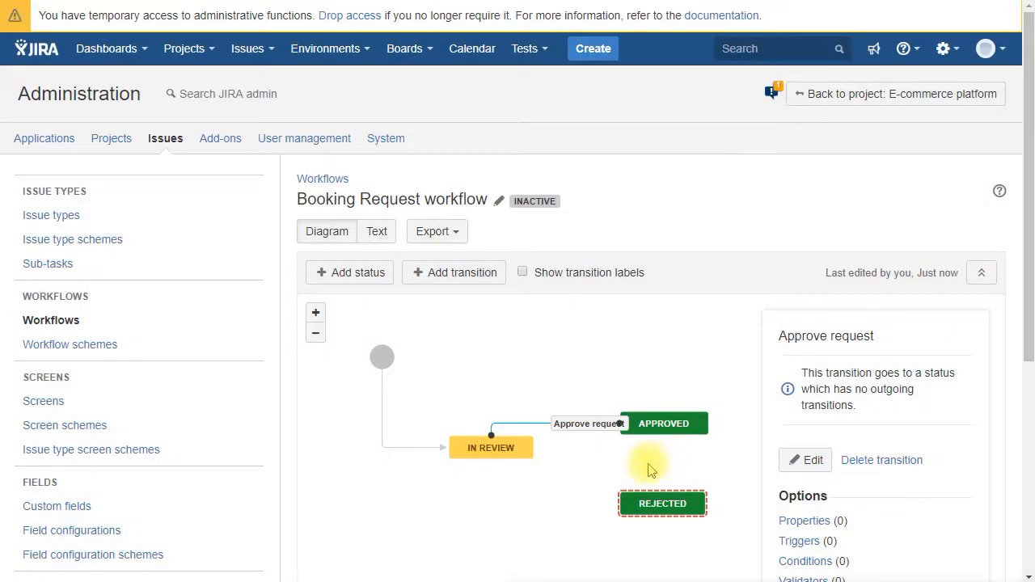
{"action": "left_click", "coordinate": [492, 446]}
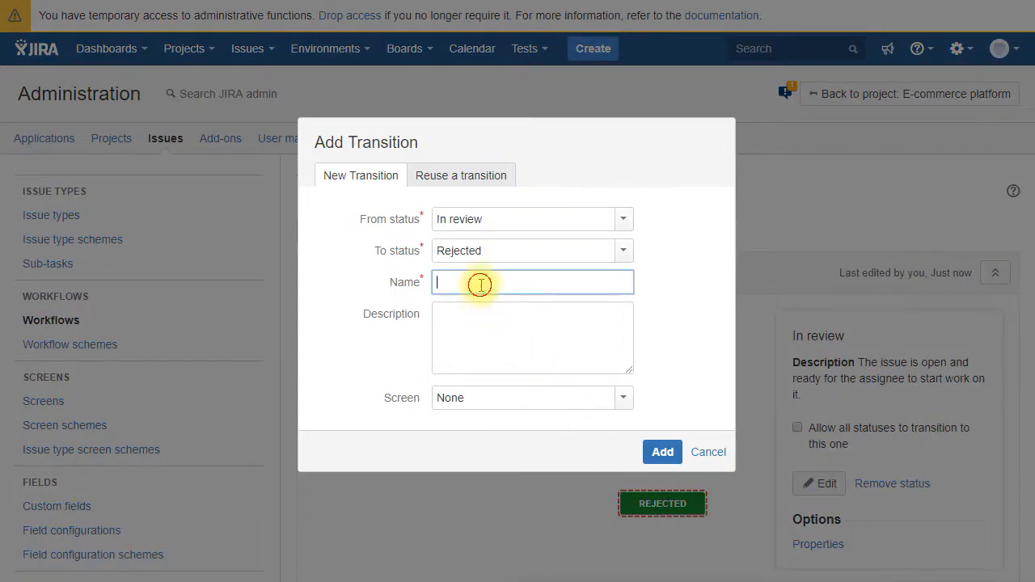
{"action": "type", "text": "Reject request"}
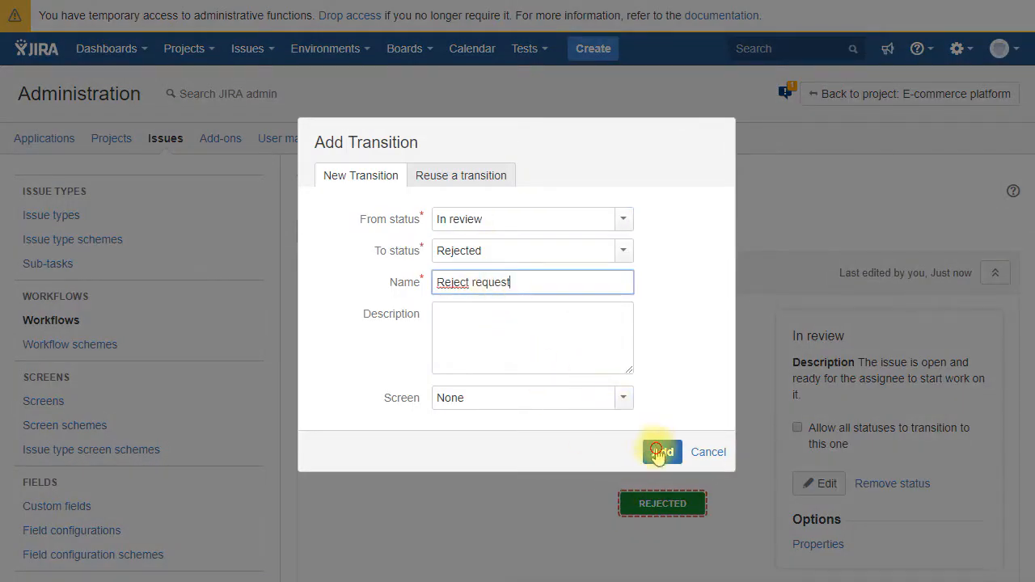
{"action": "left_click", "coordinate": [662, 453]}
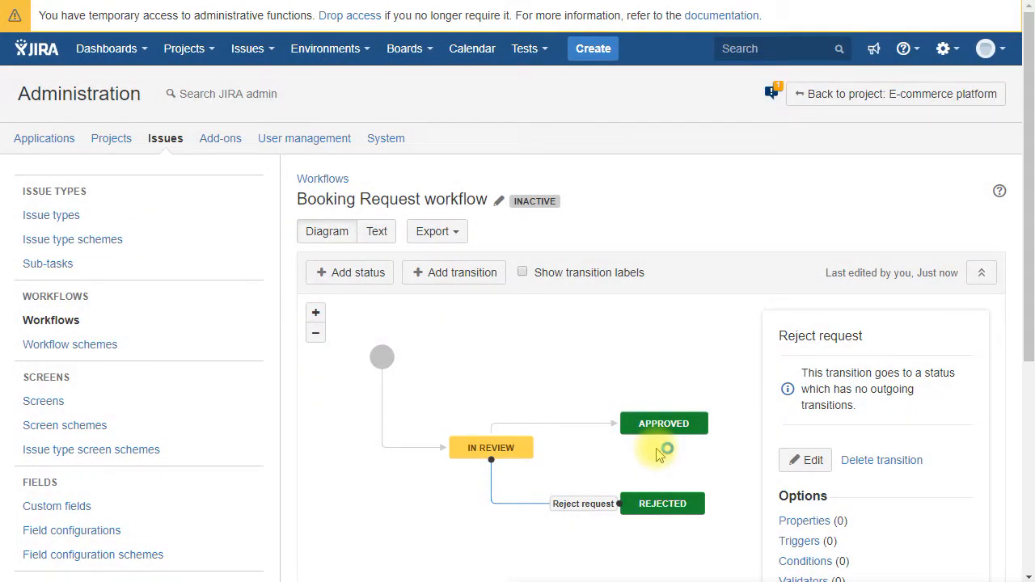
{"action": "mouse_move", "coordinate": [353, 542]}
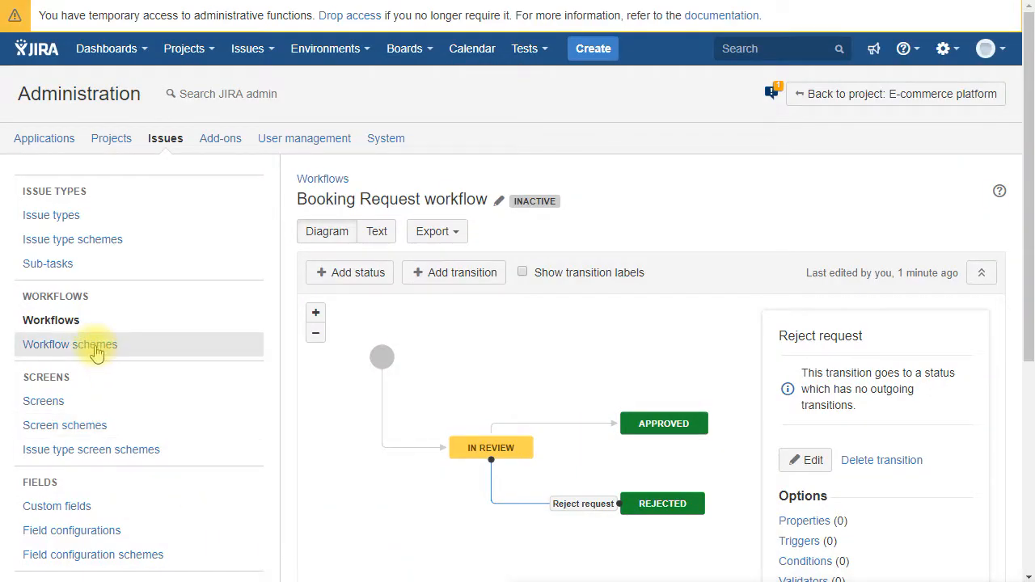
Step: Add the Booking Request workflow to the E-commerce workflow scheme for Booking Request issues
{"action": "left_click", "coordinate": [70, 343]}
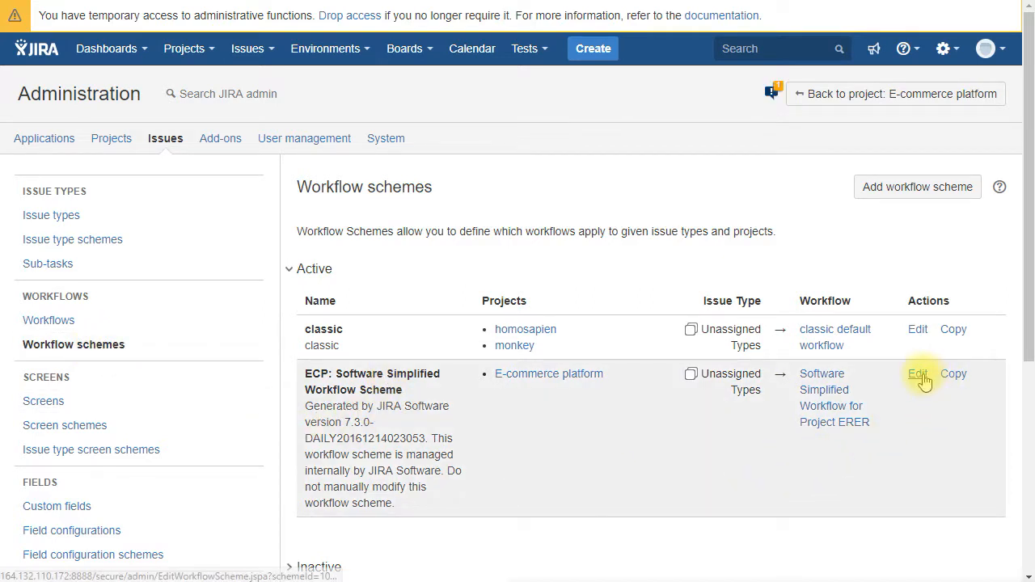
{"action": "left_click", "coordinate": [918, 373]}
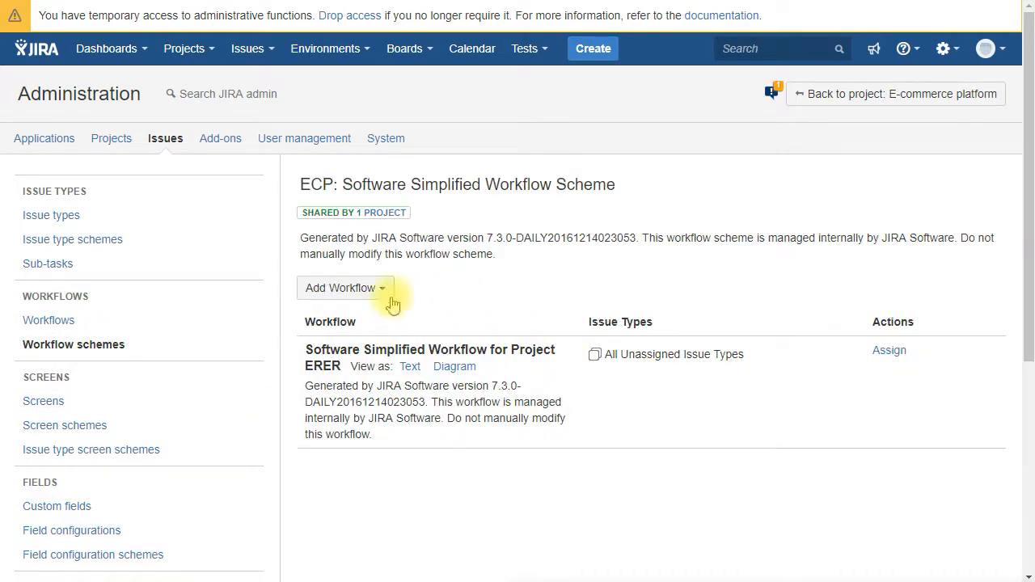
{"action": "left_click", "coordinate": [340, 288]}
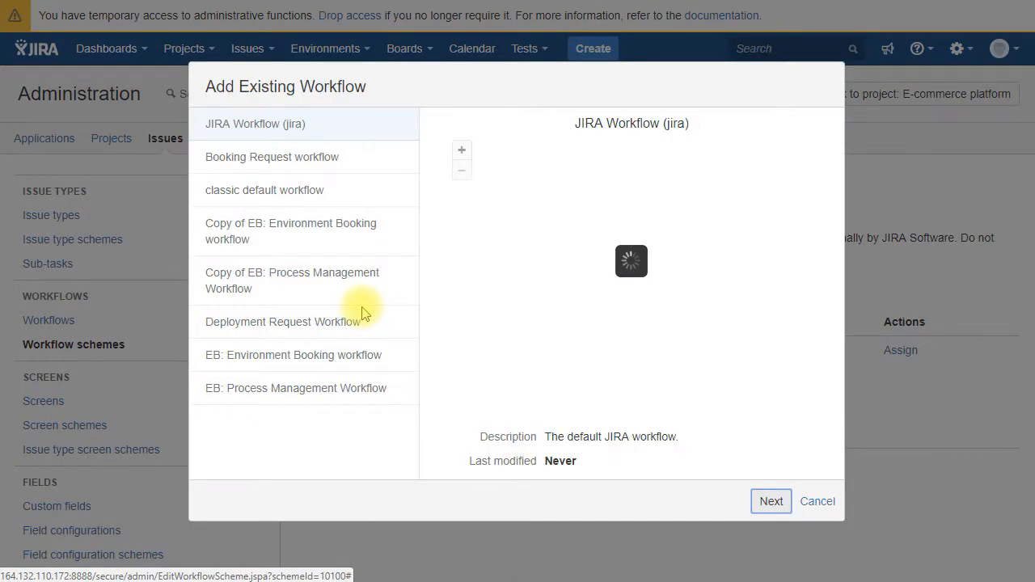
{"action": "left_click", "coordinate": [272, 155]}
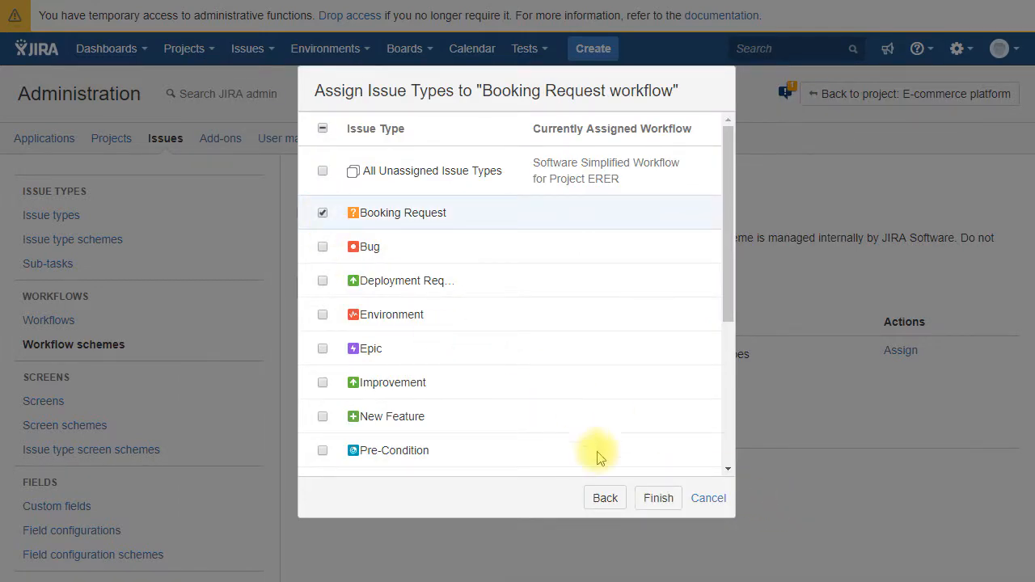
{"action": "left_click", "coordinate": [658, 499]}
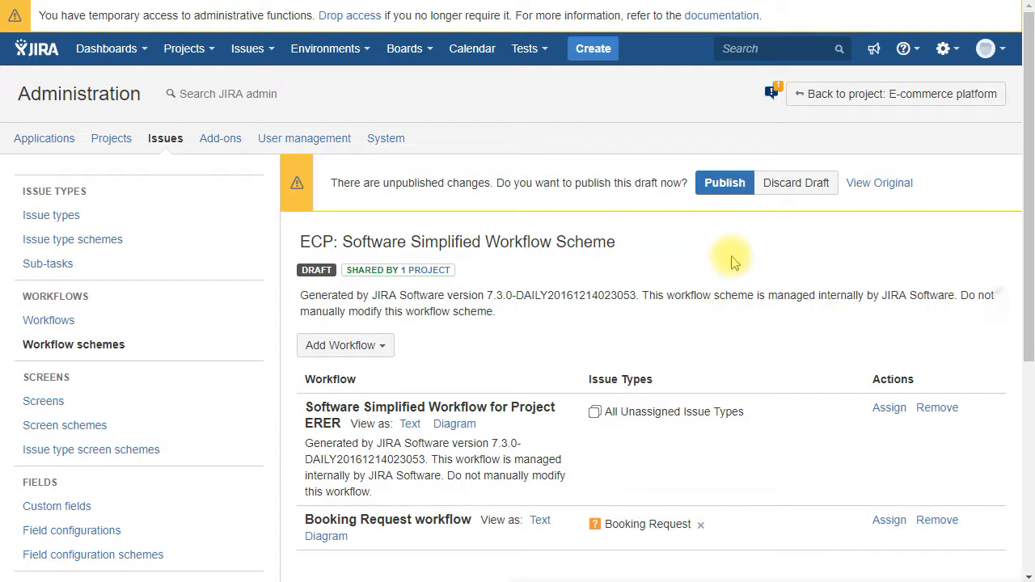
Step: Publish the draft scheme, mapping existing requests to In review, and acknowledge the migration
{"action": "left_click", "coordinate": [725, 182]}
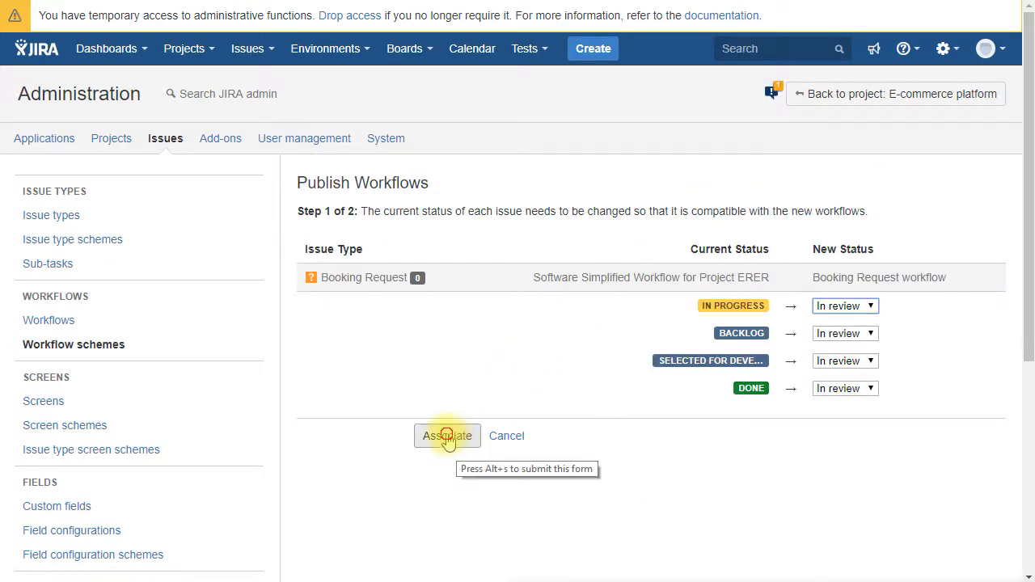
{"action": "left_click", "coordinate": [446, 437]}
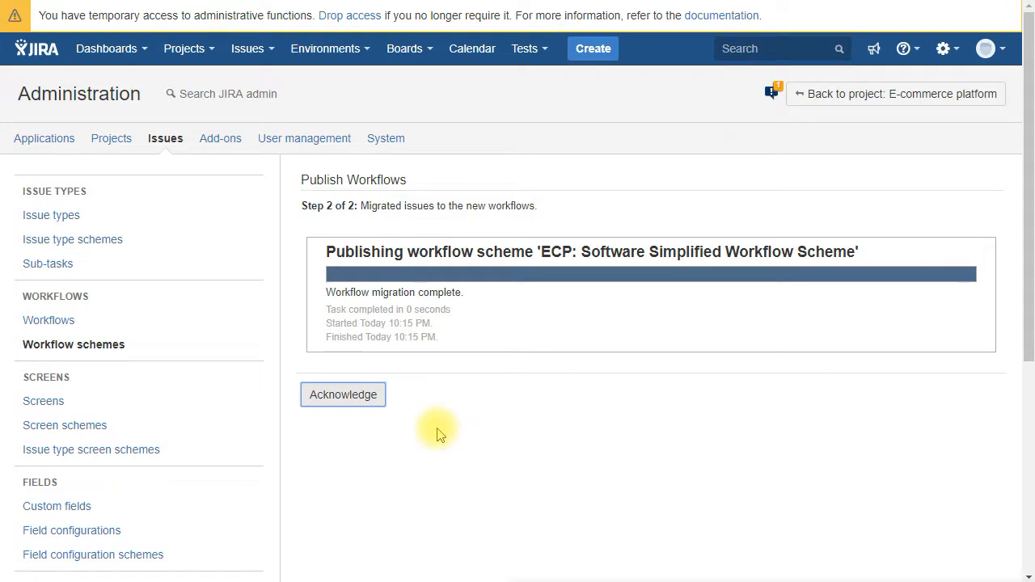
{"action": "left_click", "coordinate": [343, 395]}
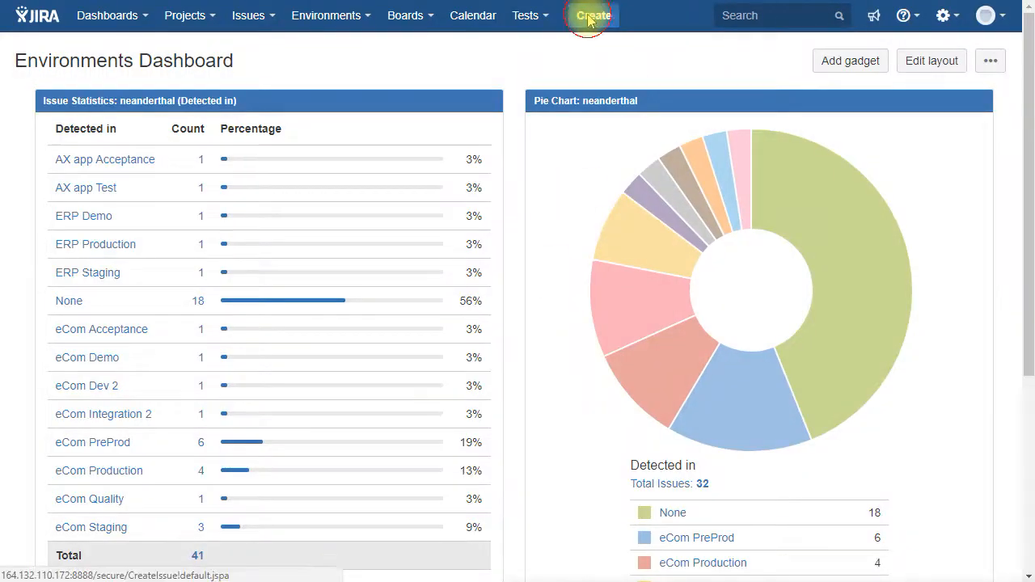
Step: Create a Booking Request 'UAT session with the FR market' ending at 17:00 on two environments
{"action": "left_click", "coordinate": [592, 15]}
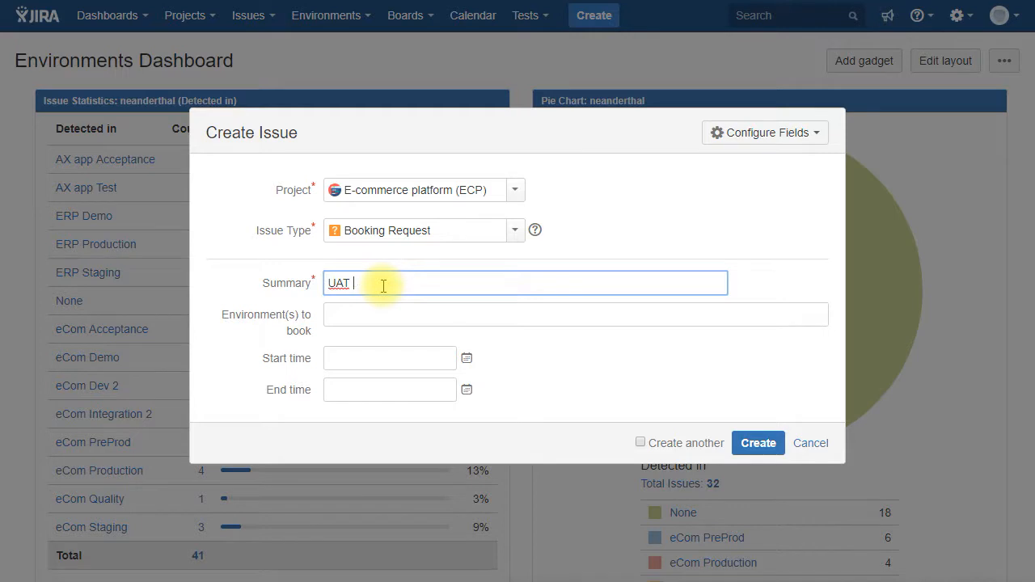
{"action": "type", "text": "session with the FR market"}
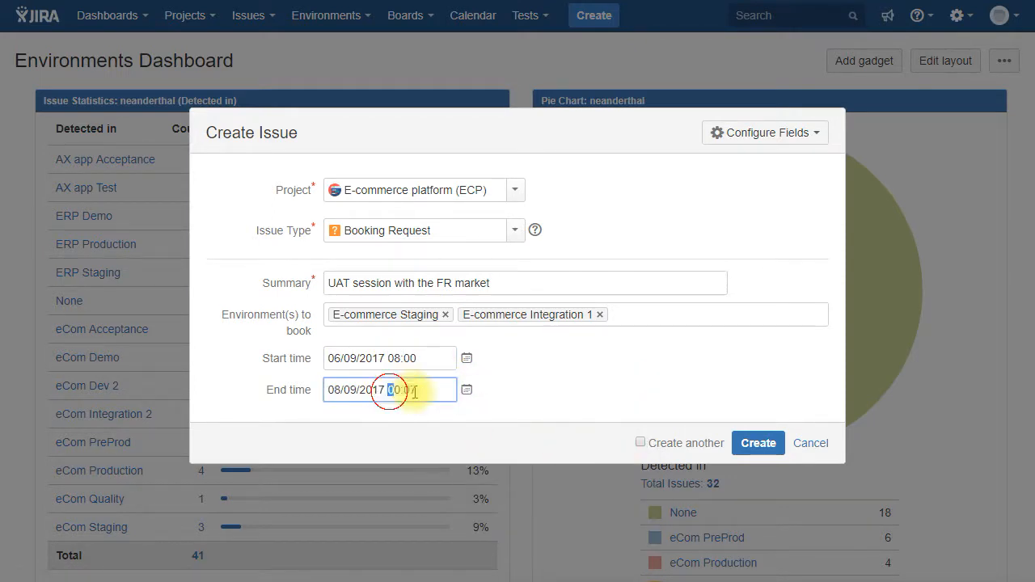
{"action": "type", "text": "17:00"}
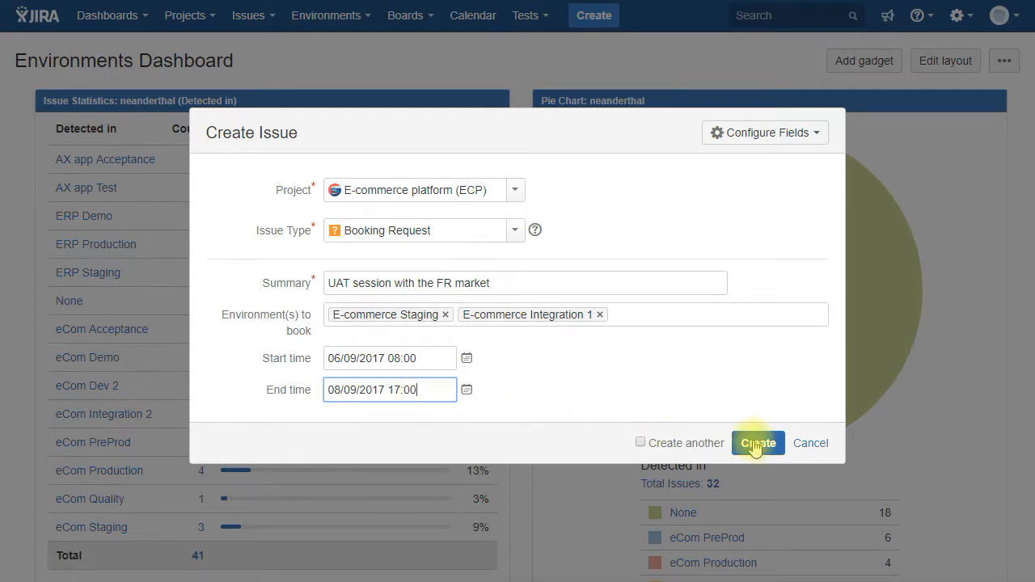
{"action": "left_click", "coordinate": [757, 444]}
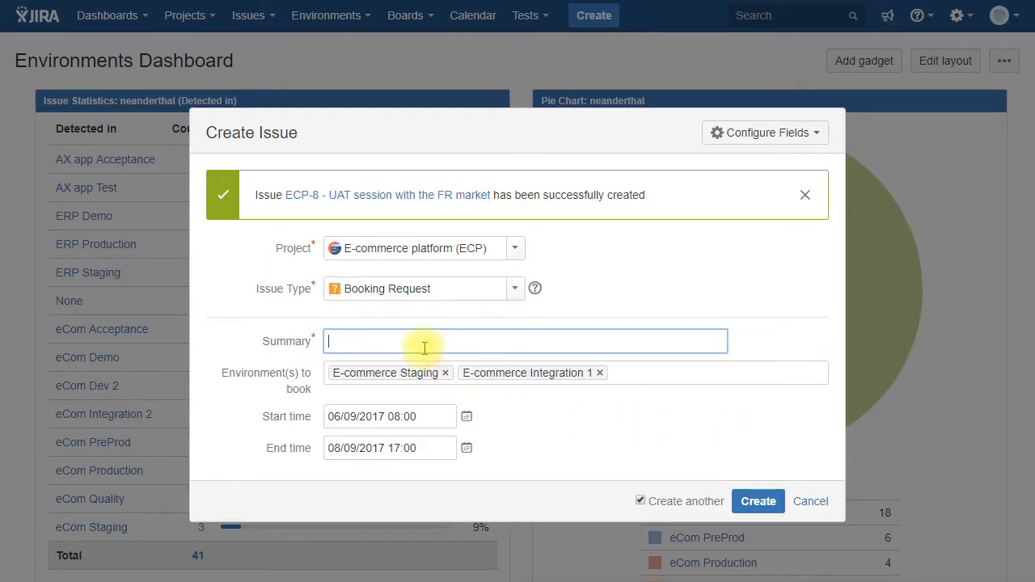
Step: Create an 'Oracle database upgrade' booking request without E-commerce Integration 1
{"action": "type", "text": "Oracle database upgrad"}
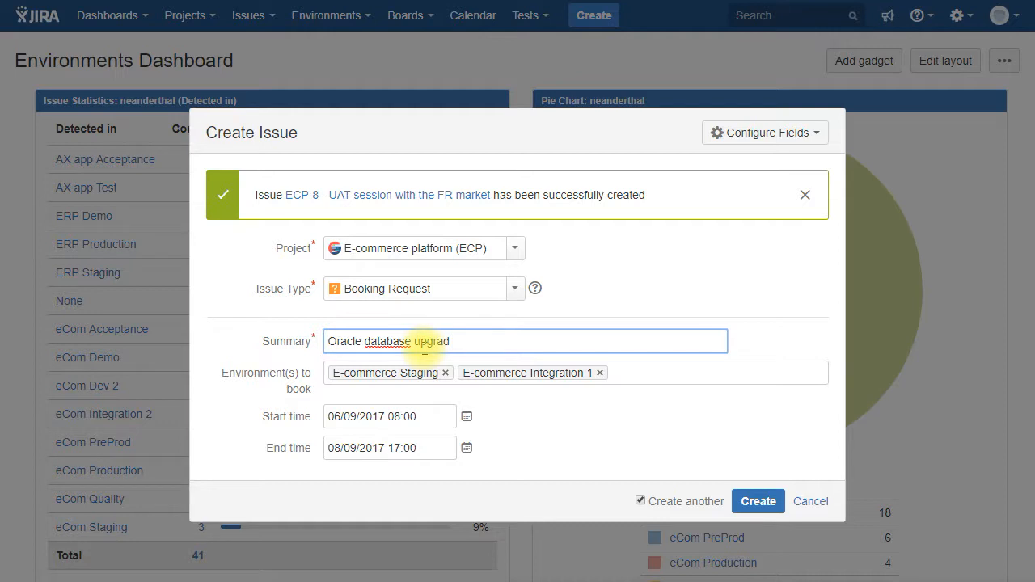
{"action": "left_click", "coordinate": [599, 372]}
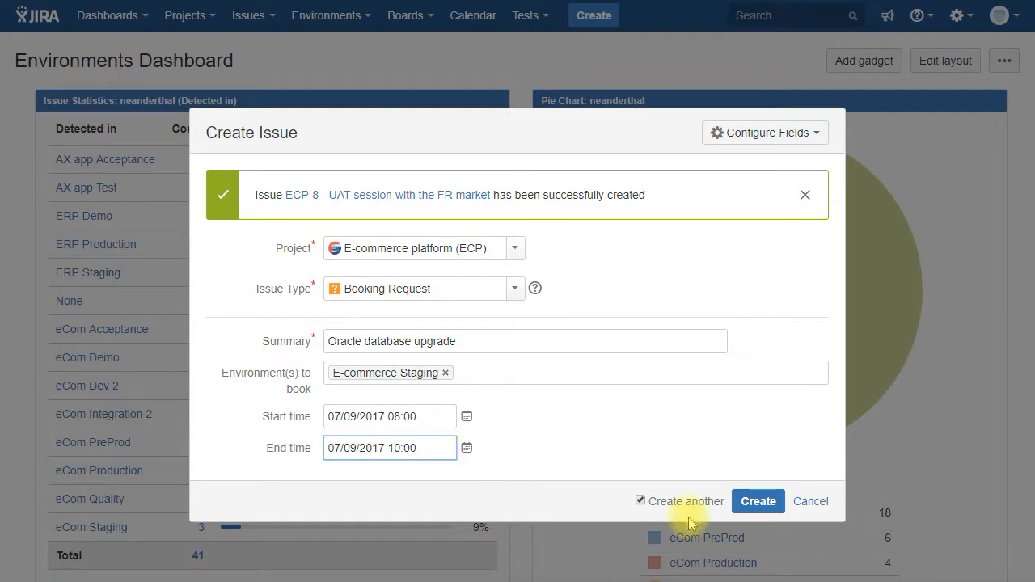
{"action": "left_click", "coordinate": [757, 502]}
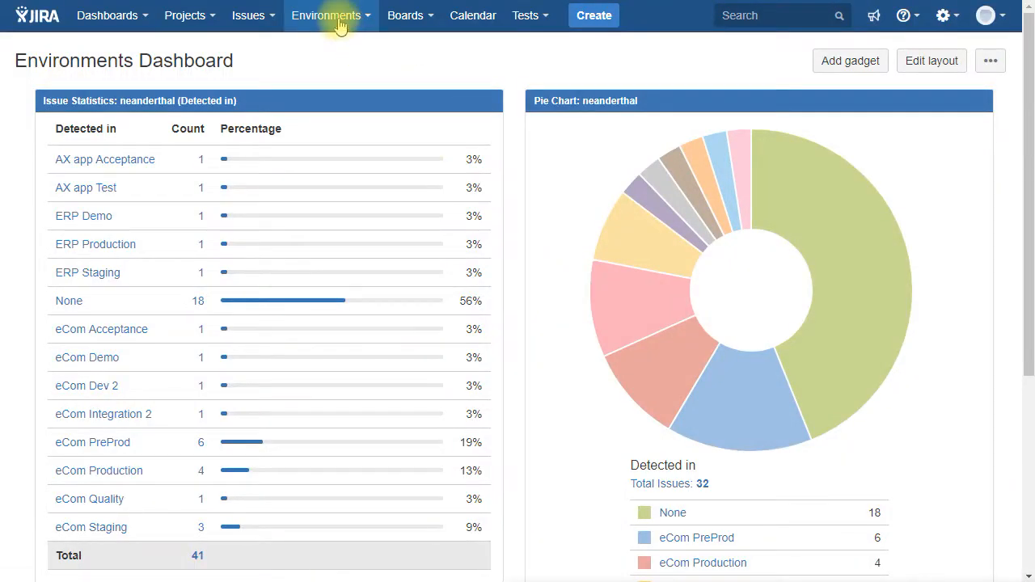
Step: On the Environments Timeline, start a yellow issue calendar named 'Booking requests - Pending'
{"action": "left_click", "coordinate": [325, 17]}
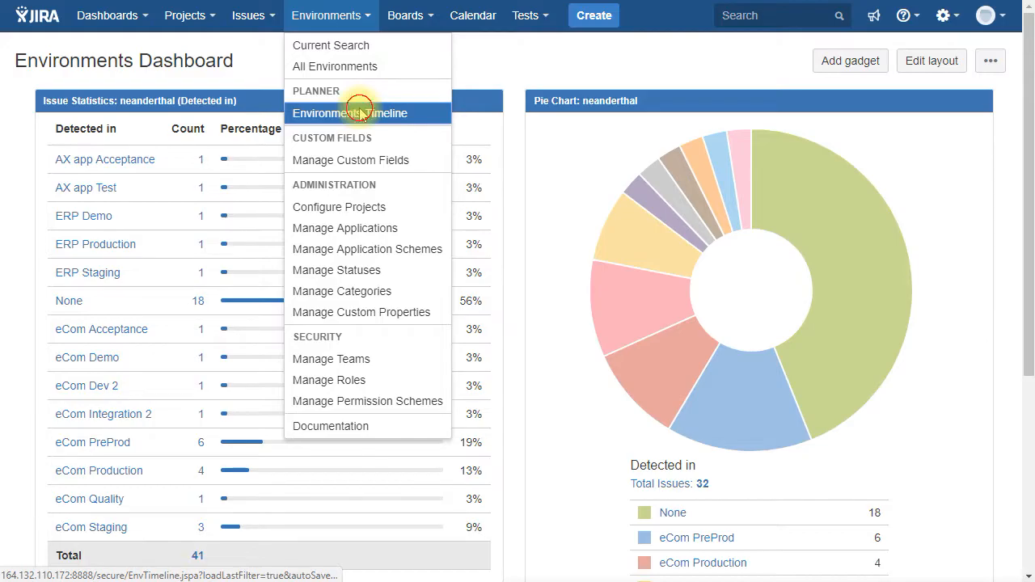
{"action": "left_click", "coordinate": [350, 114]}
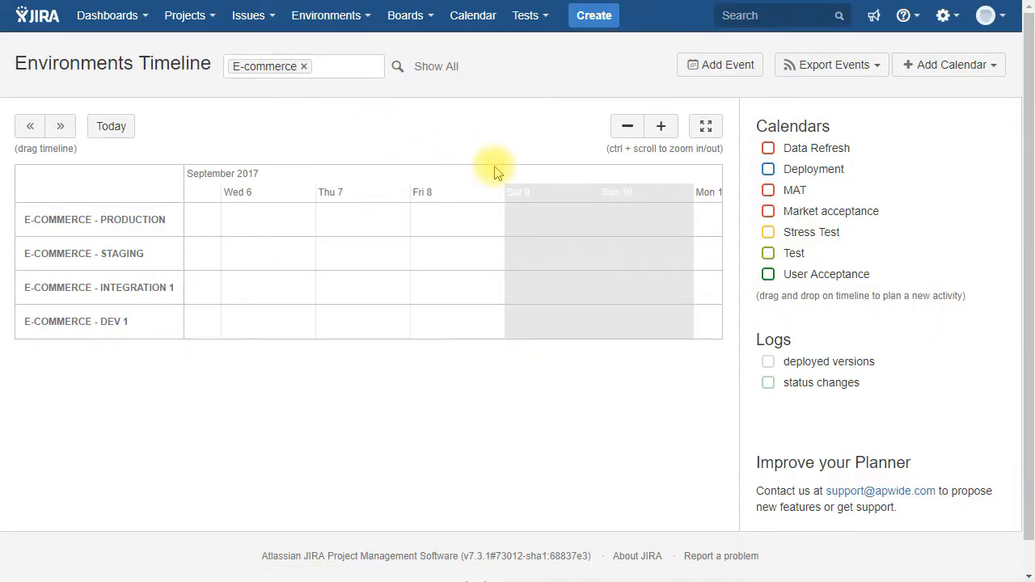
{"action": "left_click", "coordinate": [948, 65]}
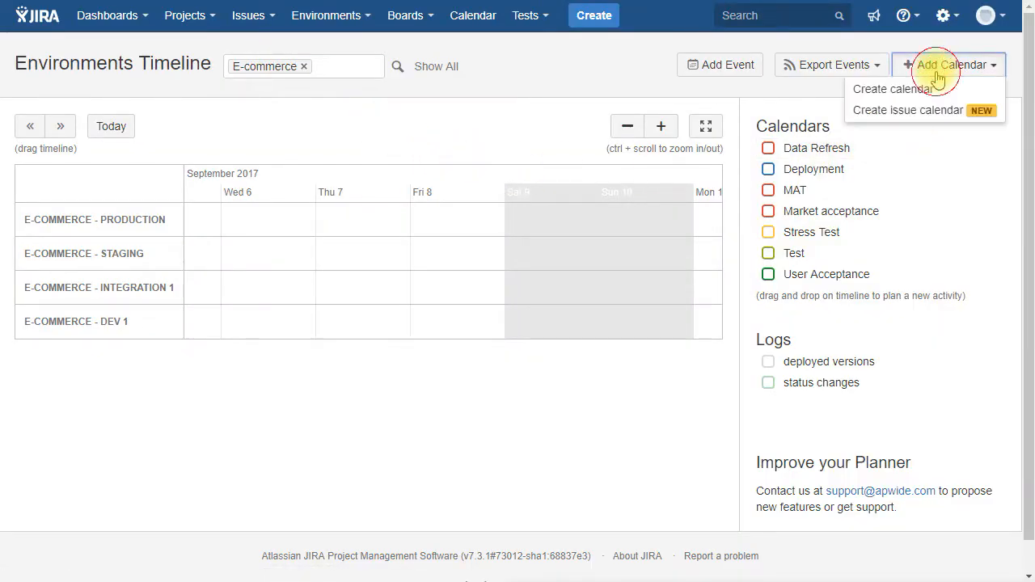
{"action": "left_click", "coordinate": [908, 110]}
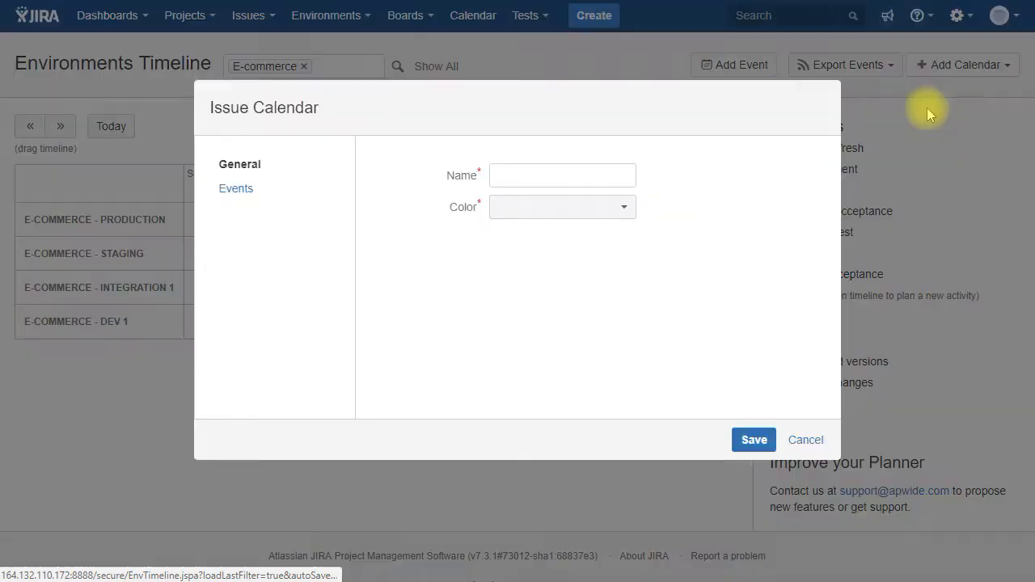
{"action": "left_click", "coordinate": [563, 174]}
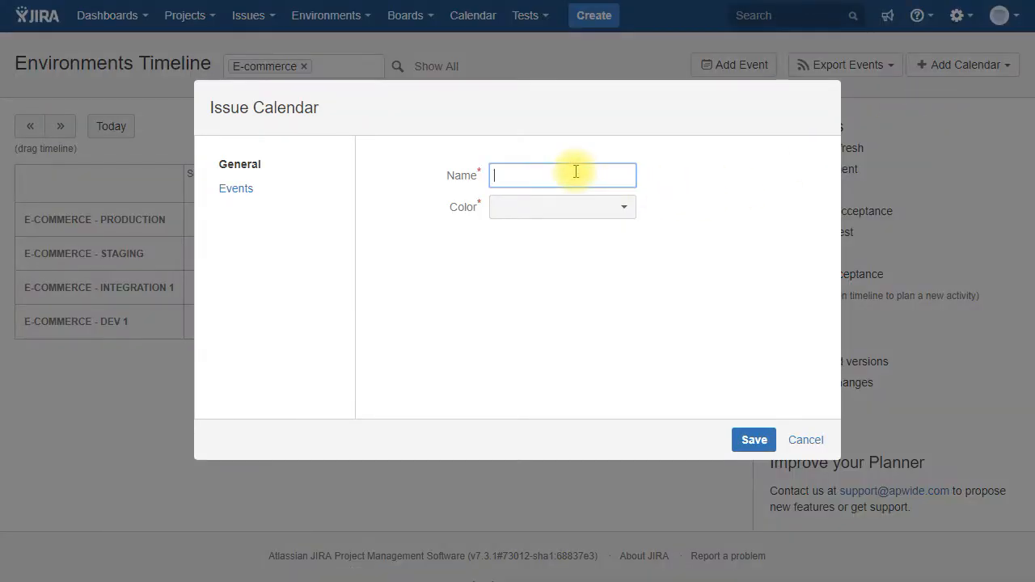
{"action": "type", "text": "Booking req"}
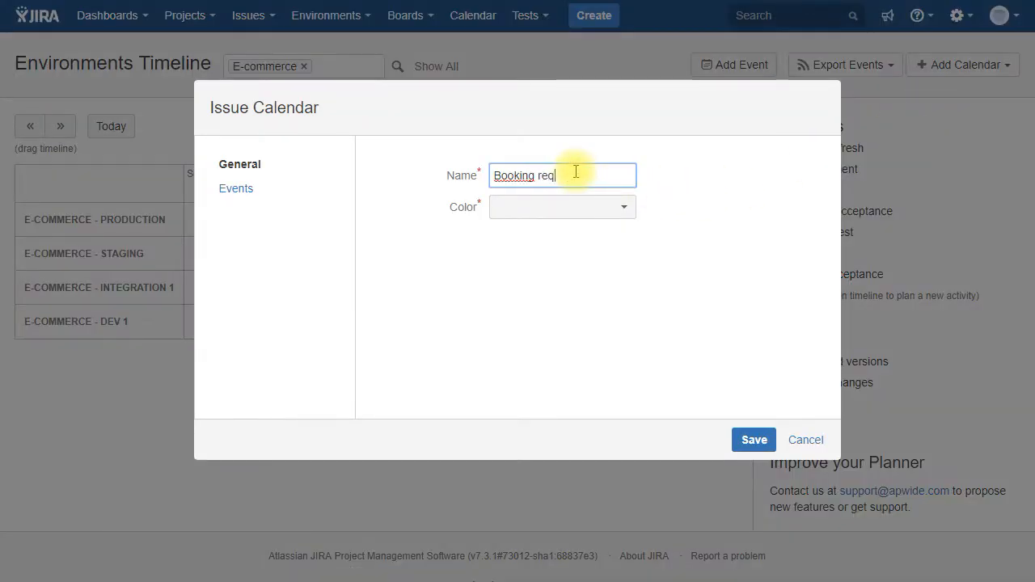
{"action": "type", "text": "uests - Pending"}
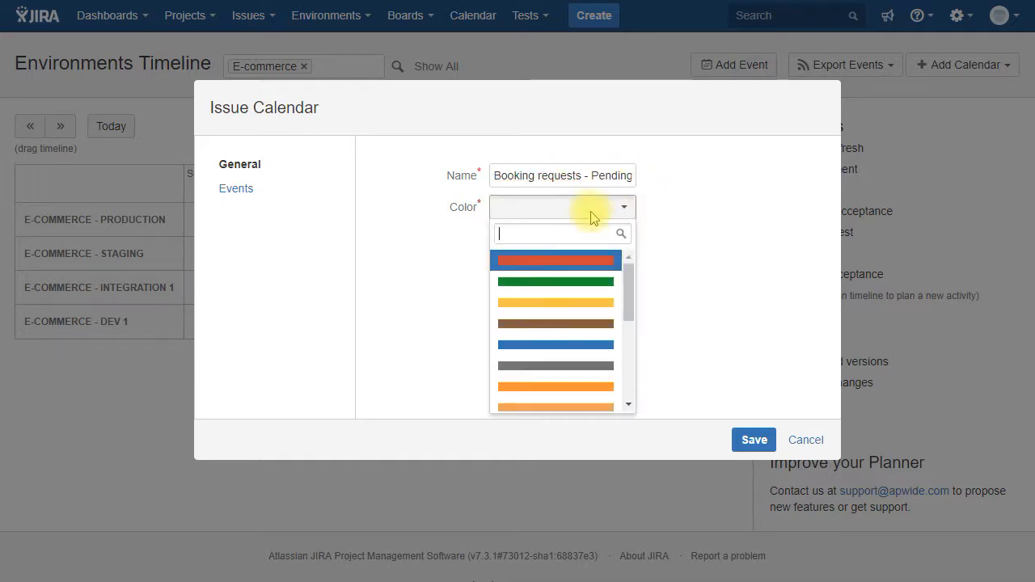
{"action": "left_click", "coordinate": [557, 303]}
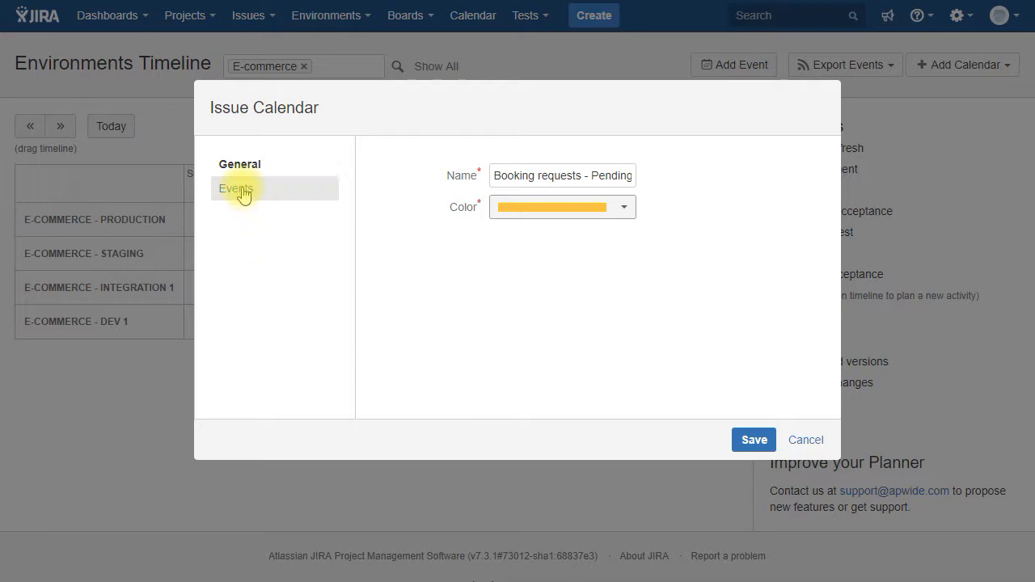
Step: Set the calendar JQL to type = "Booking Request" AND status = "In review"
{"action": "left_click", "coordinate": [236, 188]}
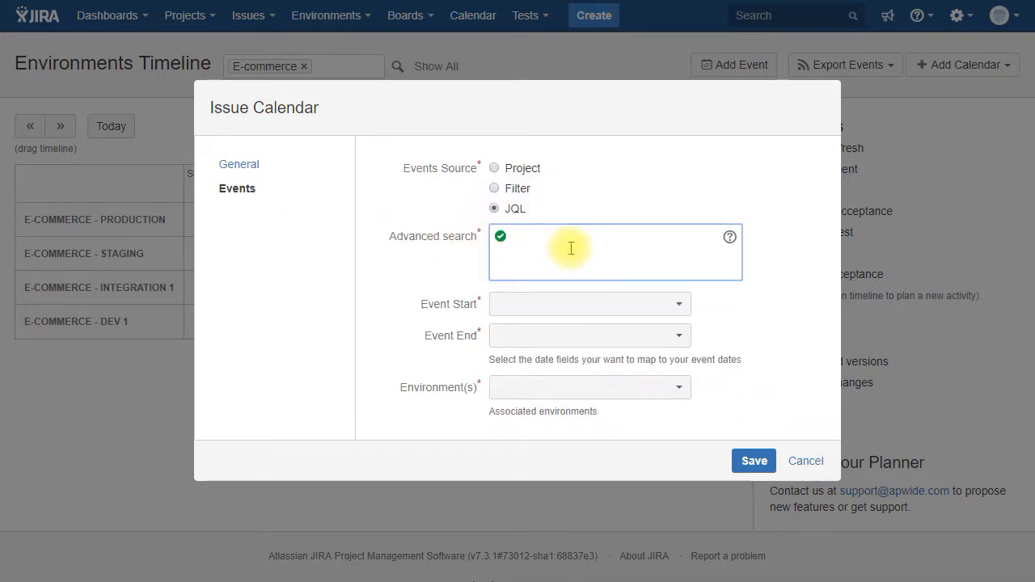
{"action": "type", "text": "type ="}
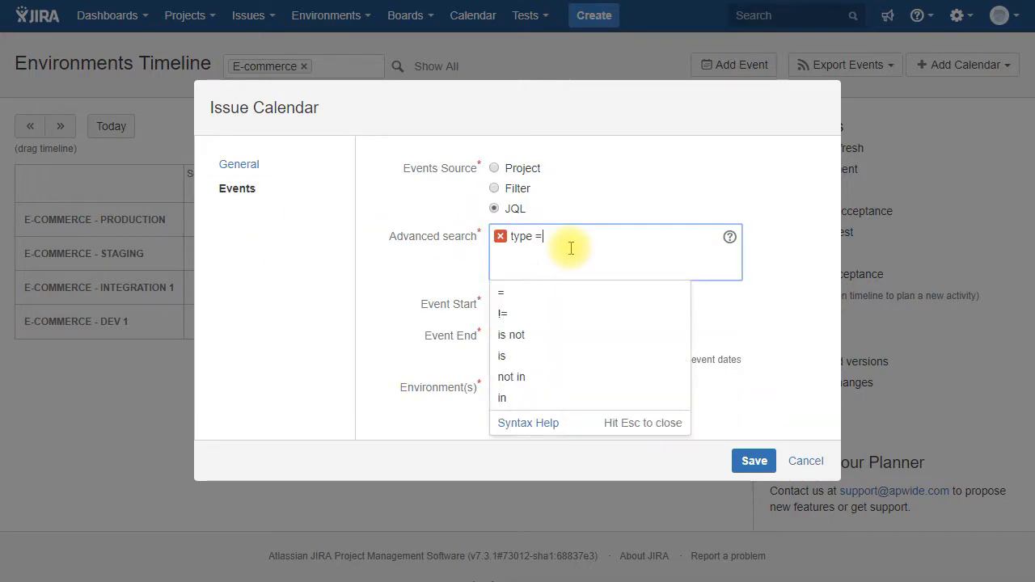
{"action": "left_click", "coordinate": [502, 293]}
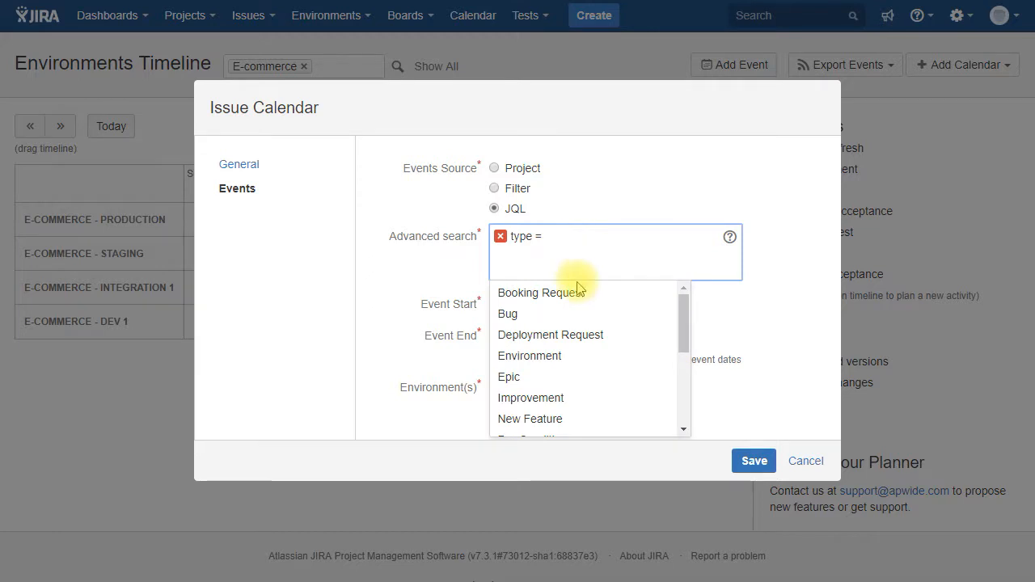
{"action": "left_click", "coordinate": [537, 293]}
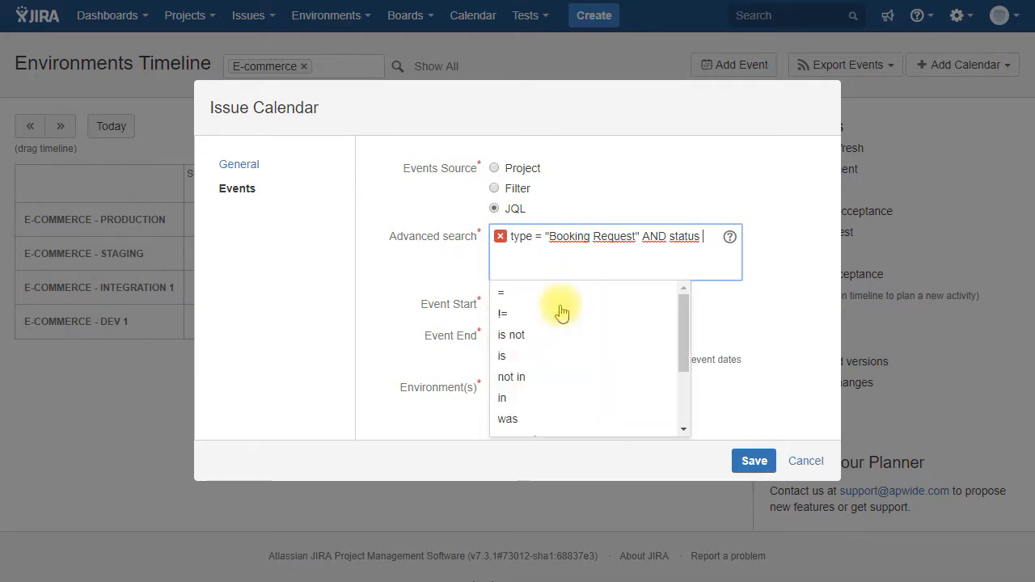
{"action": "left_click", "coordinate": [501, 291]}
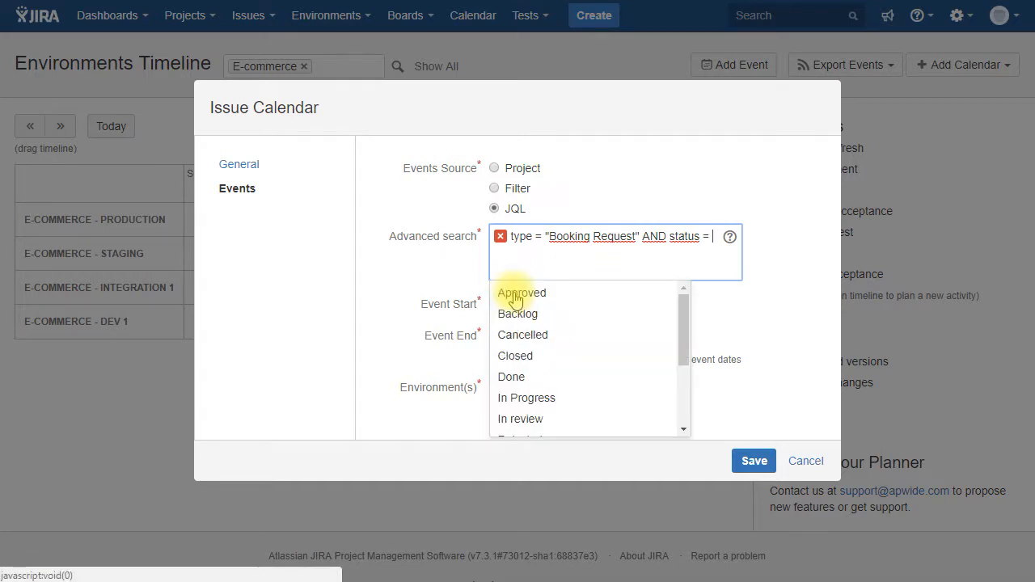
{"action": "left_click", "coordinate": [521, 418]}
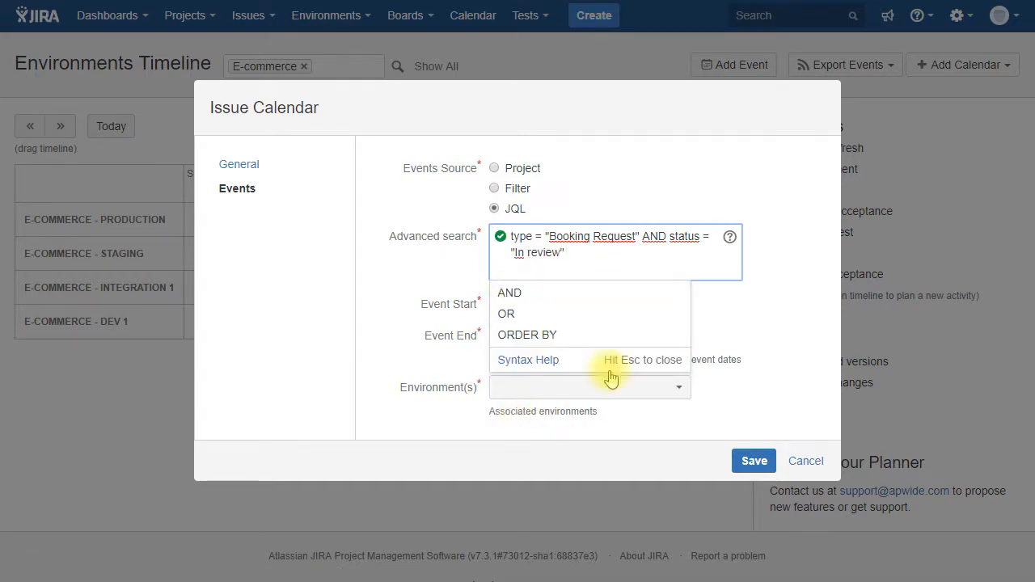
{"action": "left_click", "coordinate": [589, 305]}
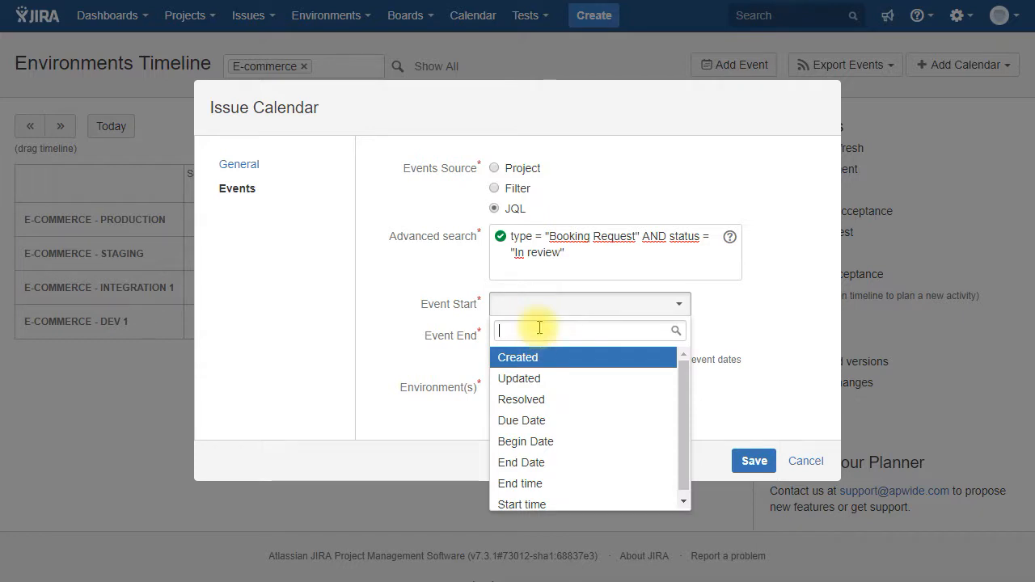
Step: Map events to Start time, End time and Environment(s) to book, and save the calendar
{"action": "left_click", "coordinate": [521, 505]}
{"action": "type", "text": "en"}
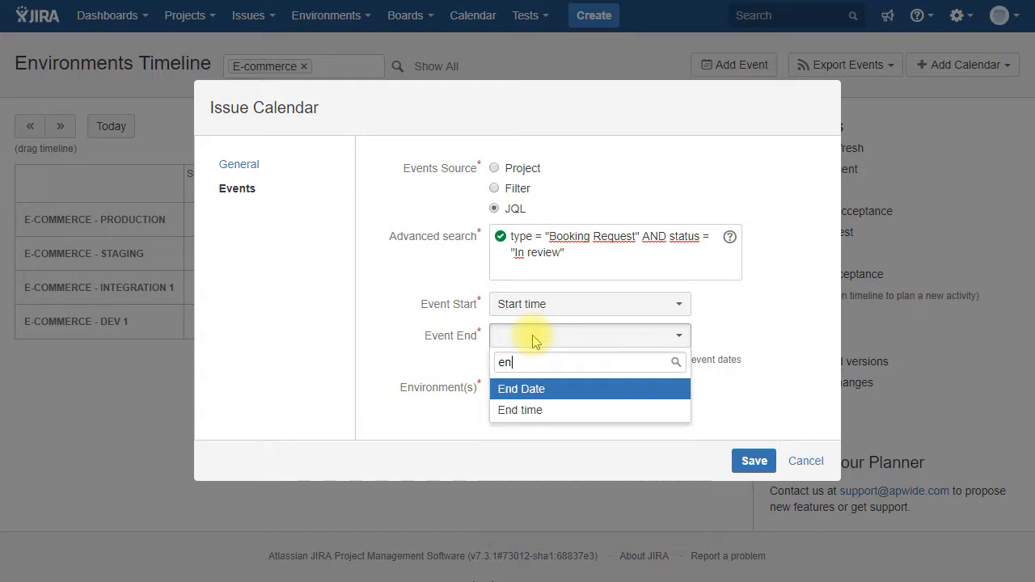
{"action": "left_click", "coordinate": [521, 411]}
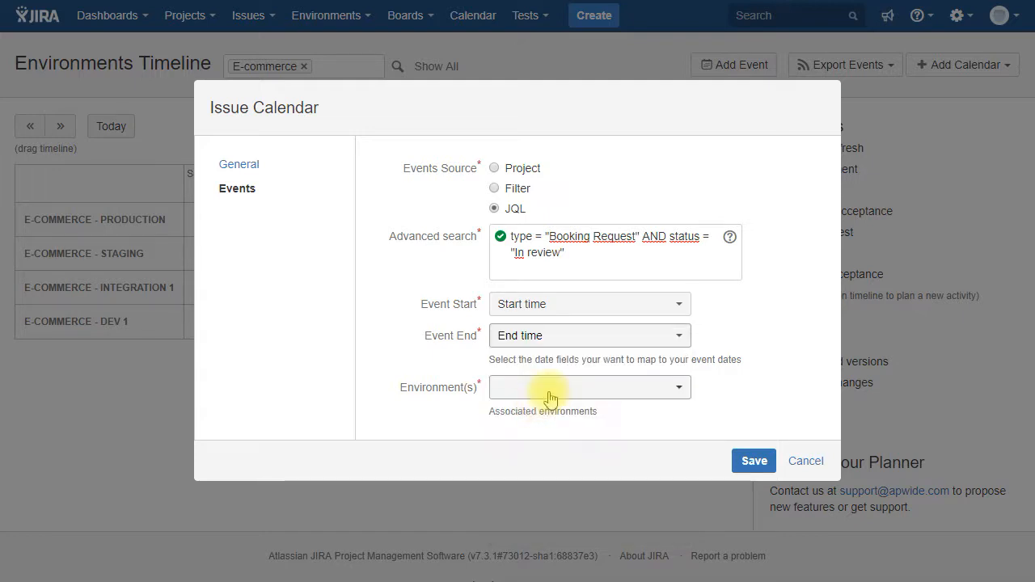
{"action": "left_click", "coordinate": [589, 387]}
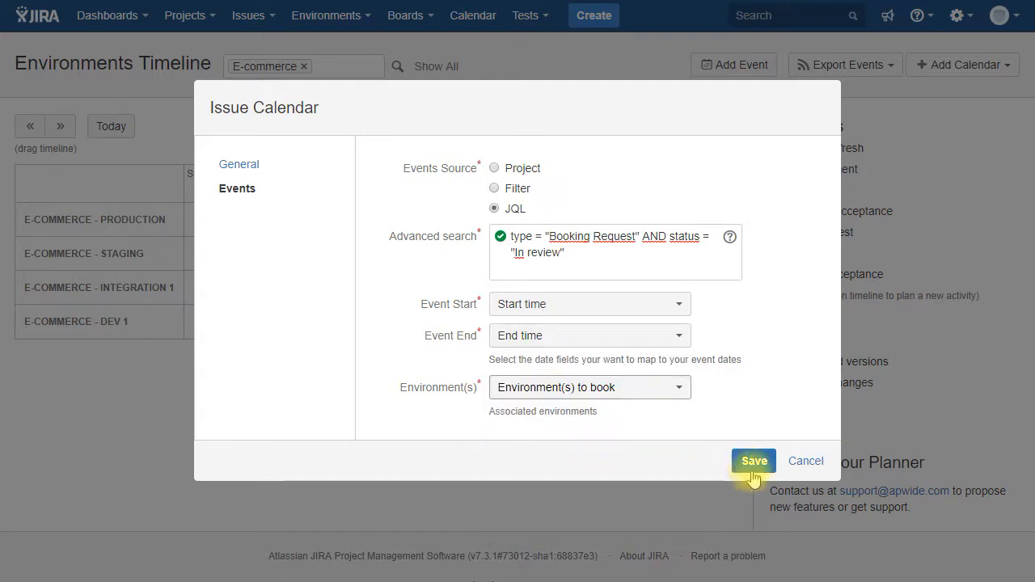
{"action": "left_click", "coordinate": [754, 461]}
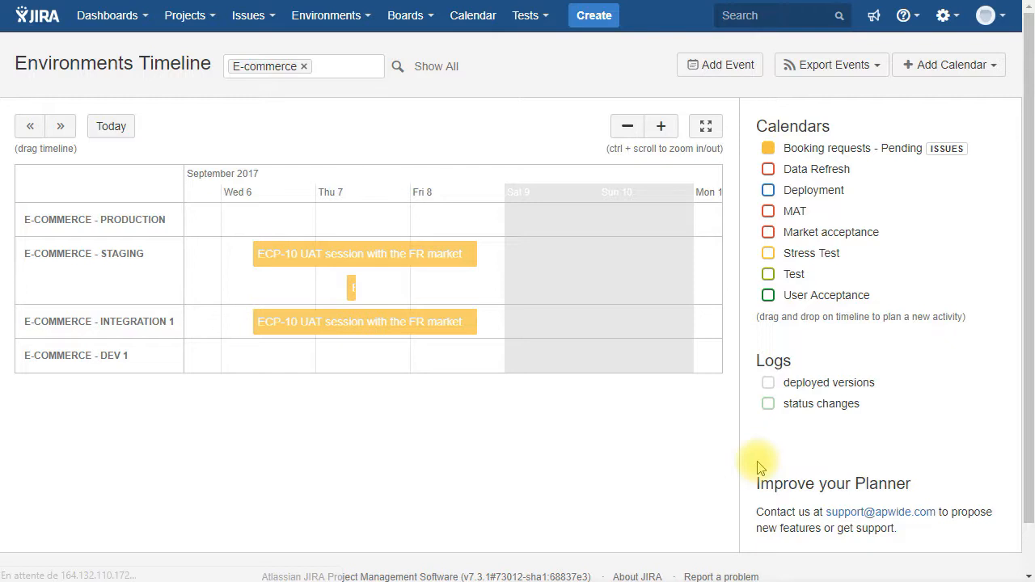
{"action": "left_click", "coordinate": [948, 65]}
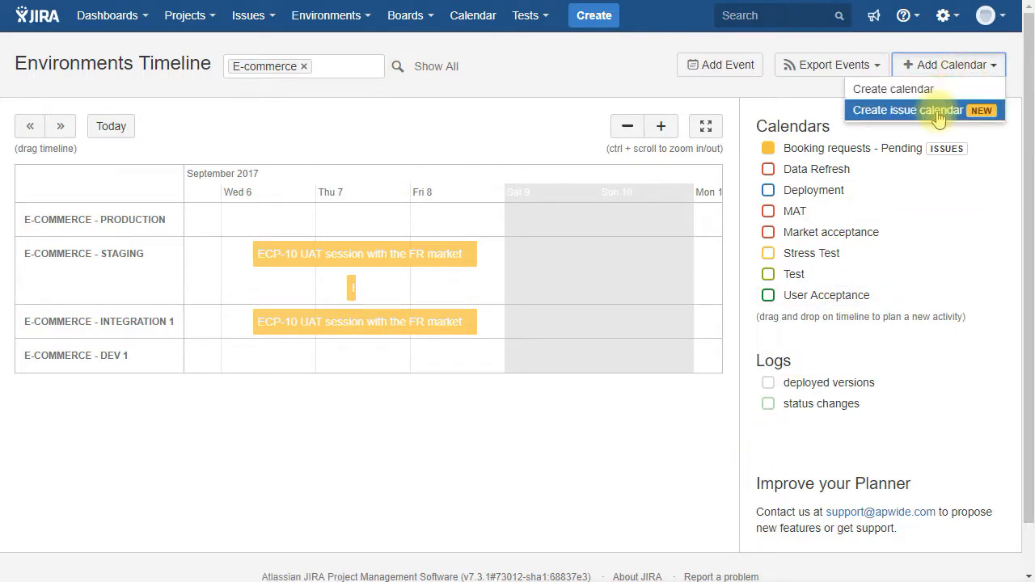
Step: Create a new issue calendar named 'Booking requests - Approved'
{"action": "left_click", "coordinate": [908, 110]}
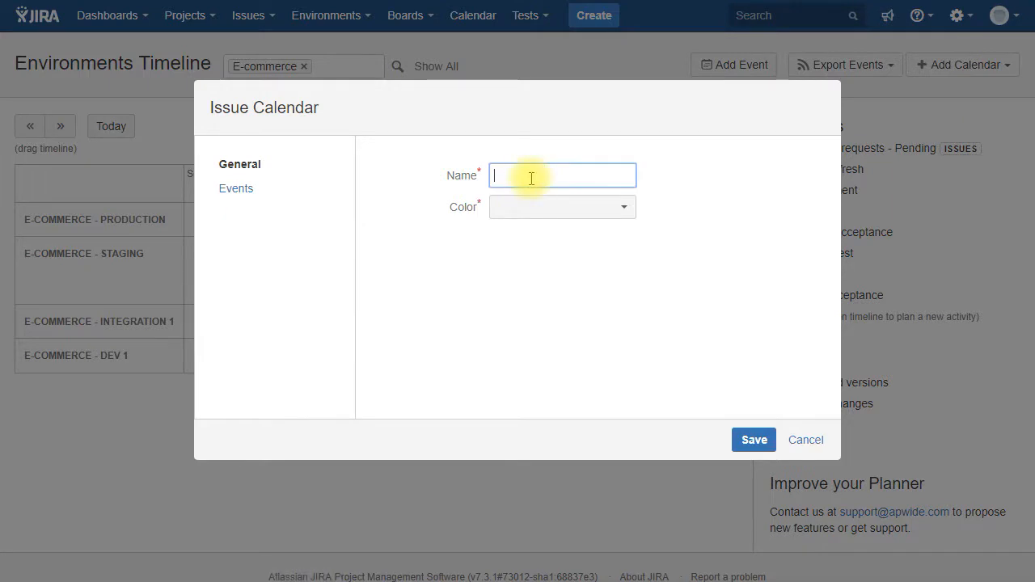
{"action": "type", "text": "Booking requ"}
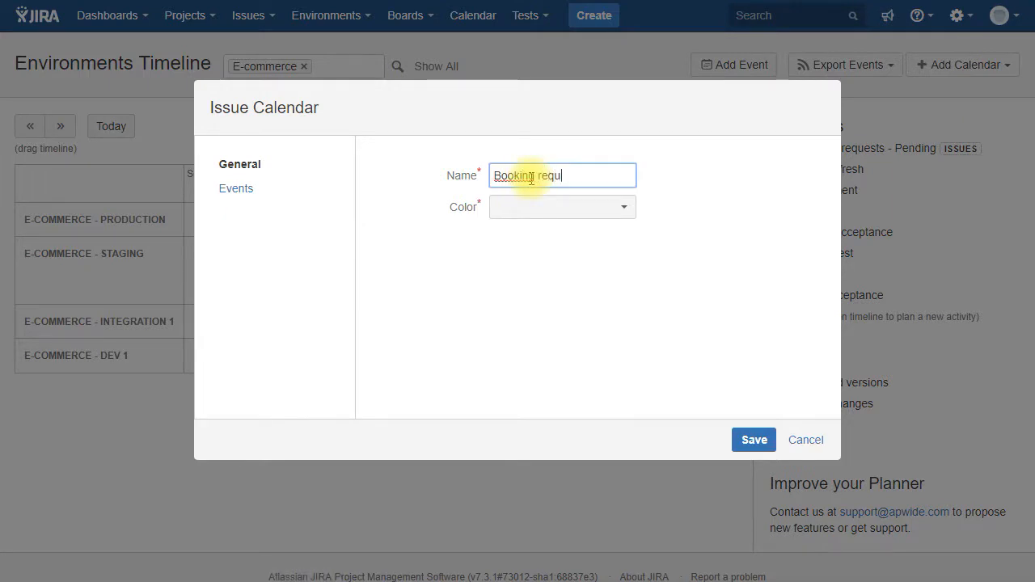
{"action": "type", "text": "ests - Approve"}
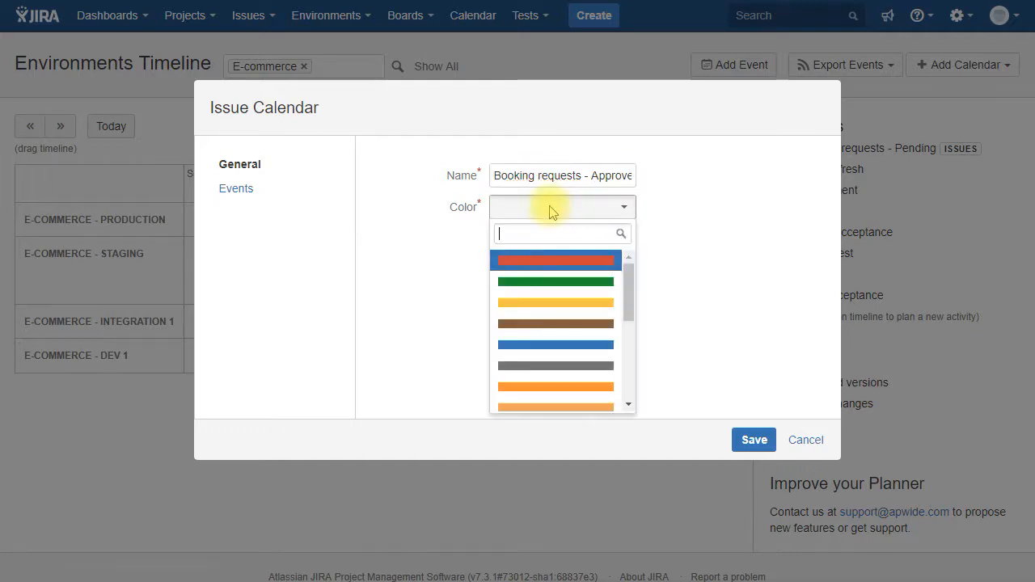
{"action": "left_click", "coordinate": [237, 187]}
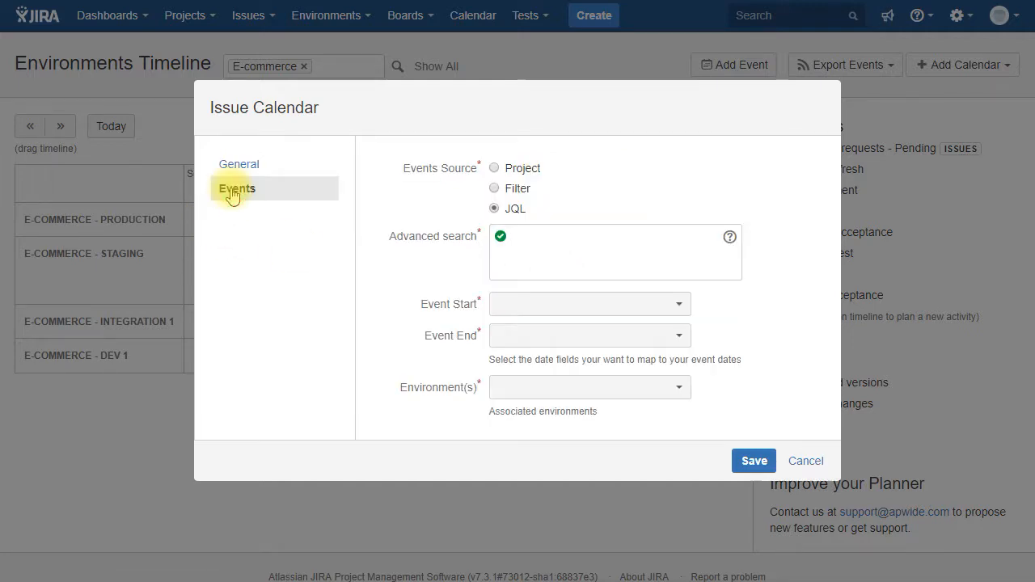
Step: Build the JQL filtering Booking Request issues with status = Approved
{"action": "type", "text": "type ="}
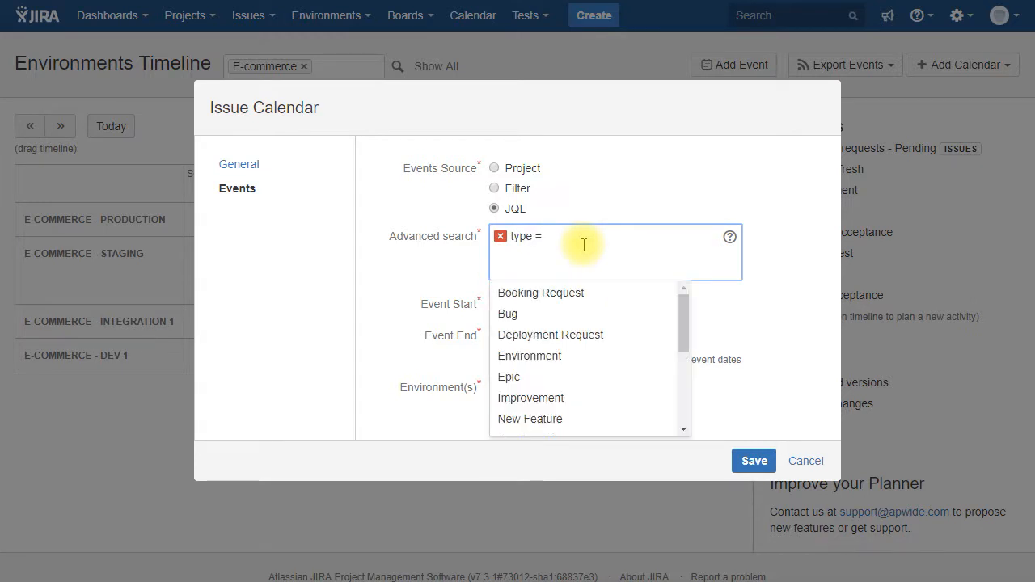
{"action": "type", "text": "B"}
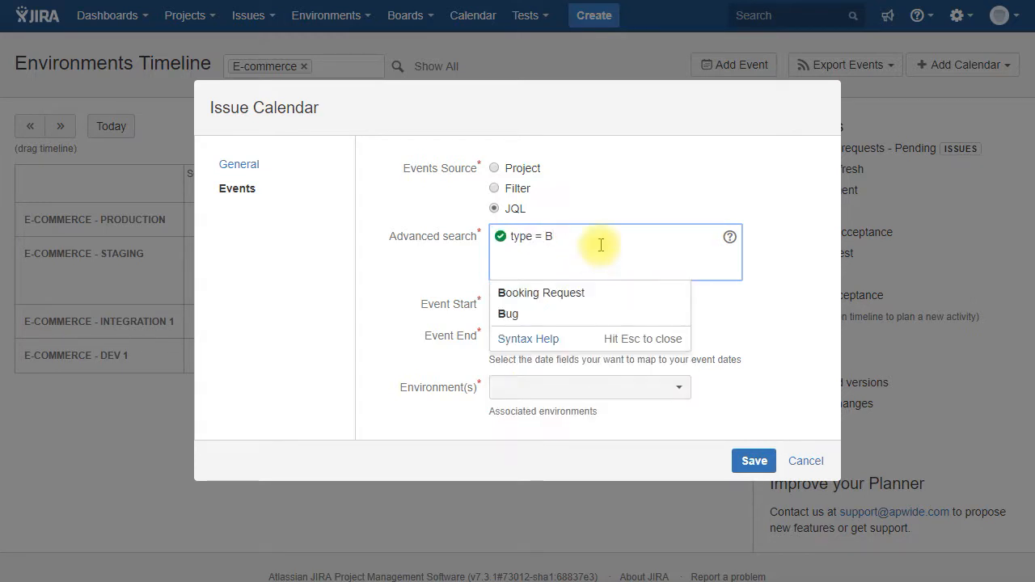
{"action": "left_click", "coordinate": [540, 291]}
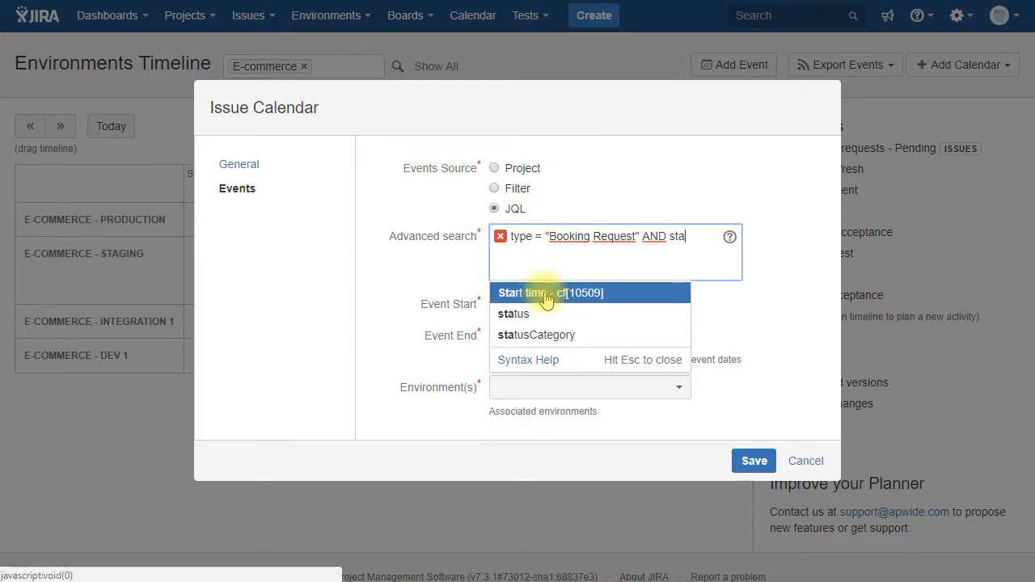
{"action": "left_click", "coordinate": [514, 314]}
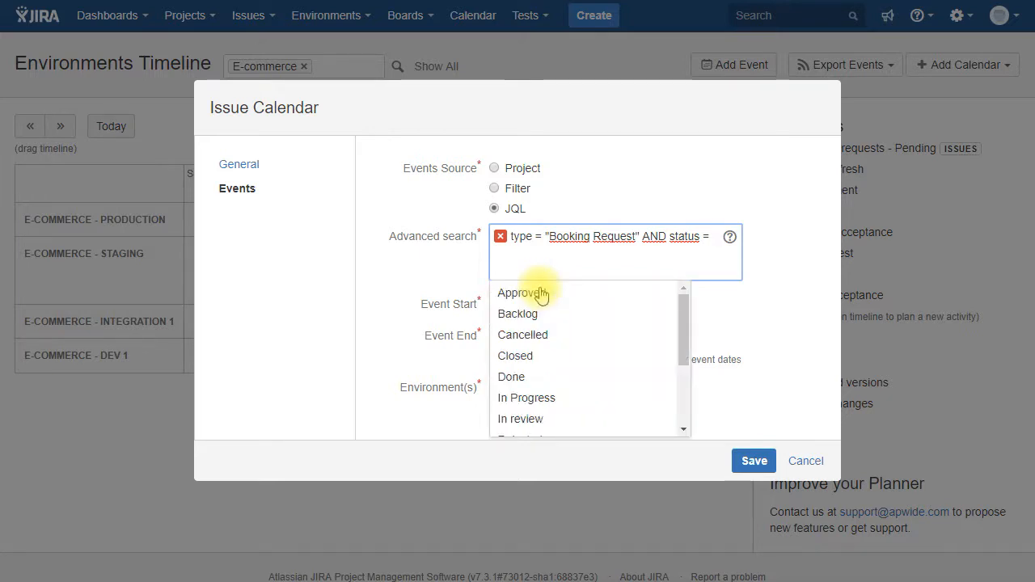
{"action": "left_click", "coordinate": [518, 293]}
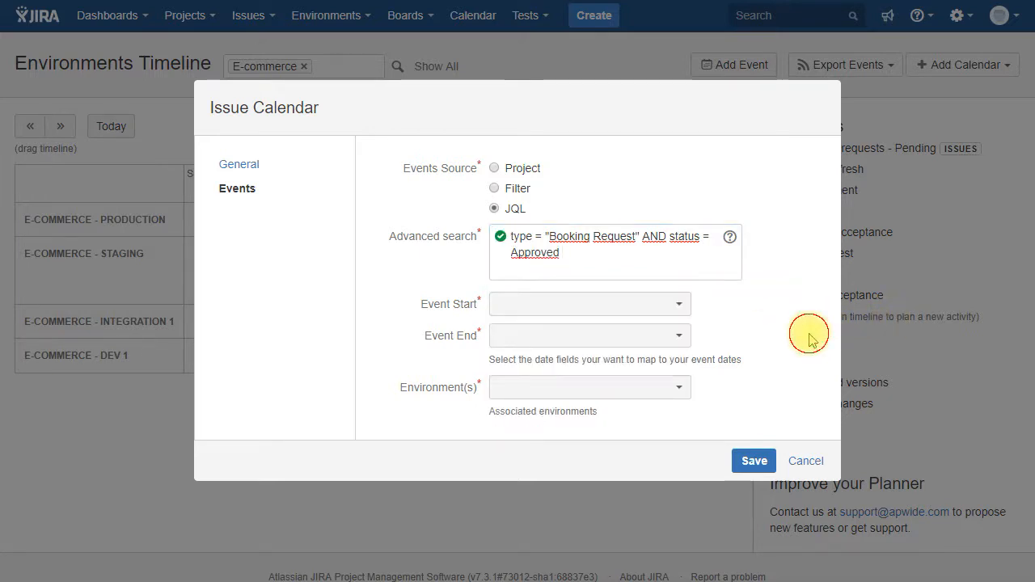
Step: Map events to Start time, End time and Environment(s) to book, and save the calendar
{"action": "left_click", "coordinate": [589, 304]}
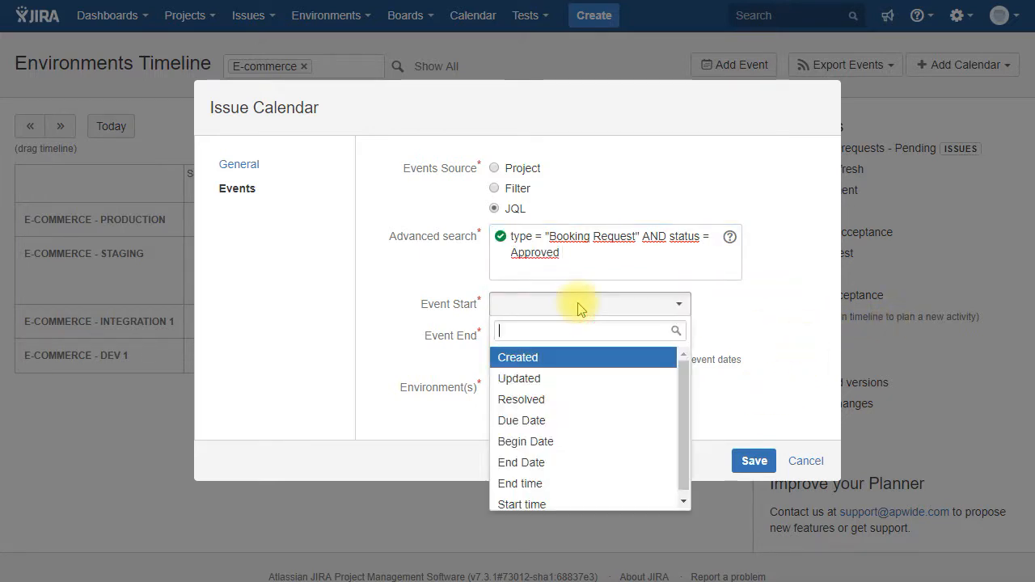
{"action": "left_click", "coordinate": [521, 505]}
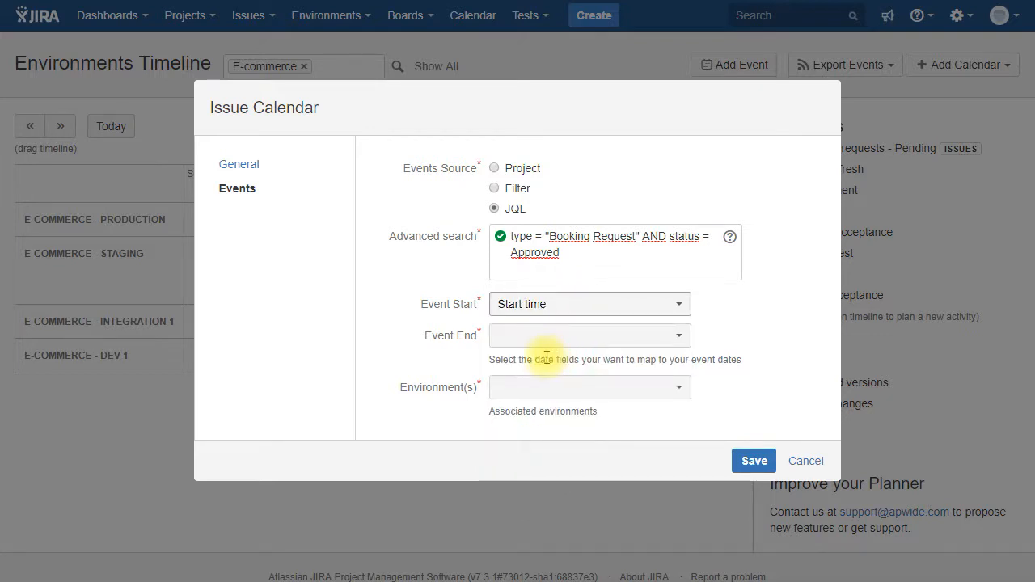
{"action": "left_click", "coordinate": [589, 335]}
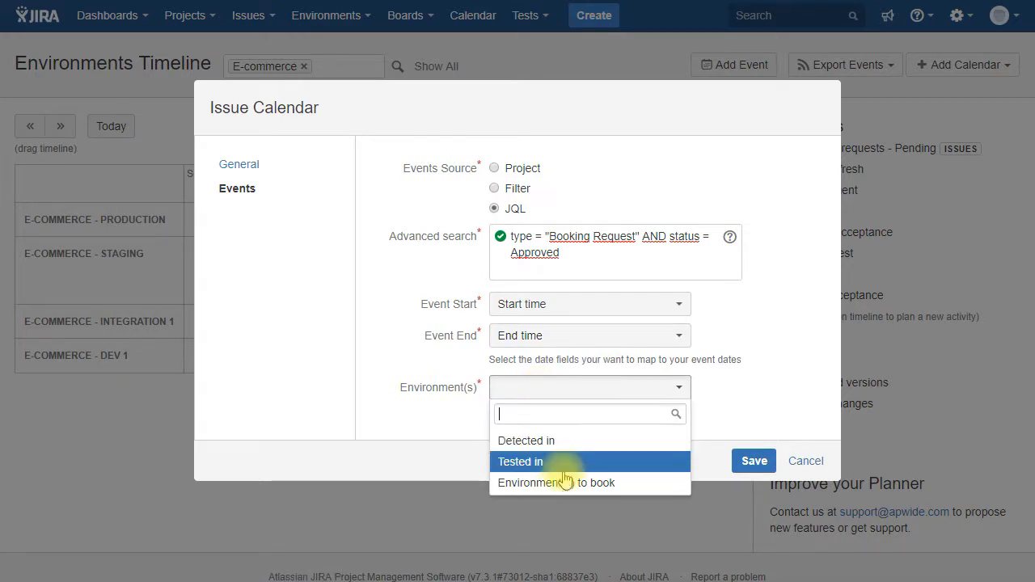
{"action": "left_click", "coordinate": [557, 483]}
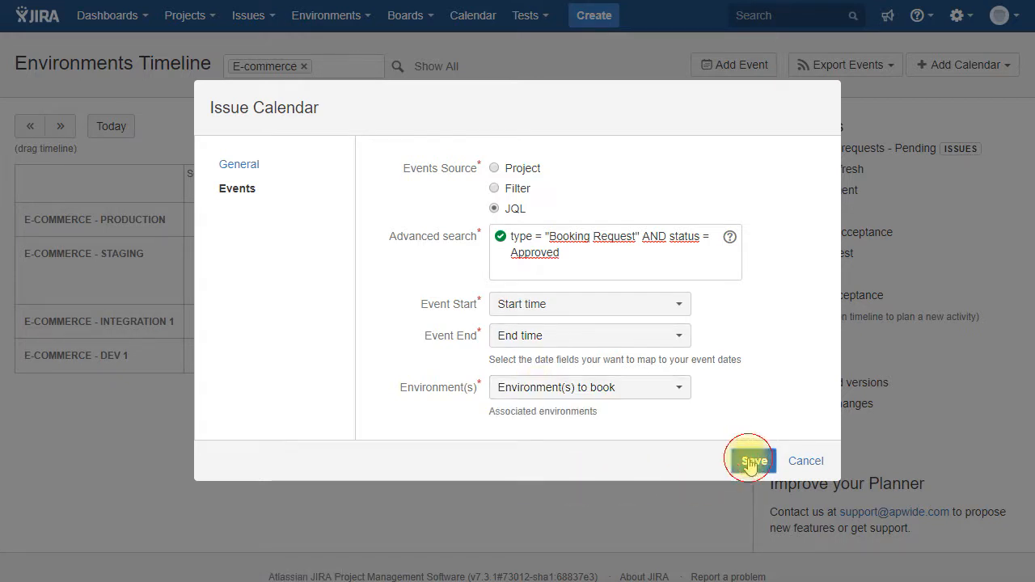
{"action": "left_click", "coordinate": [751, 461]}
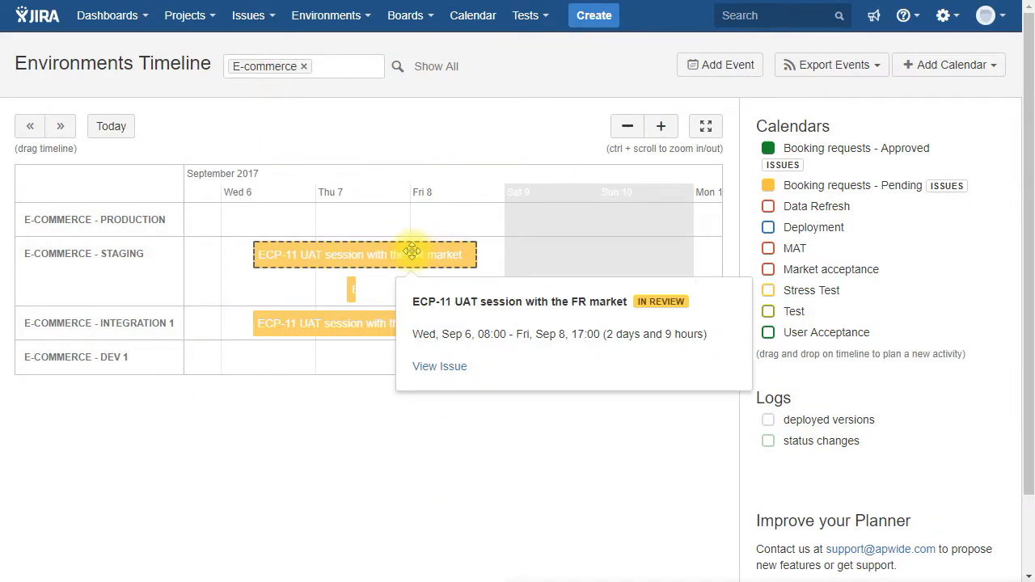
Step: Approve booking request ECP-11, the UAT session with the FR market
{"action": "left_click", "coordinate": [441, 366]}
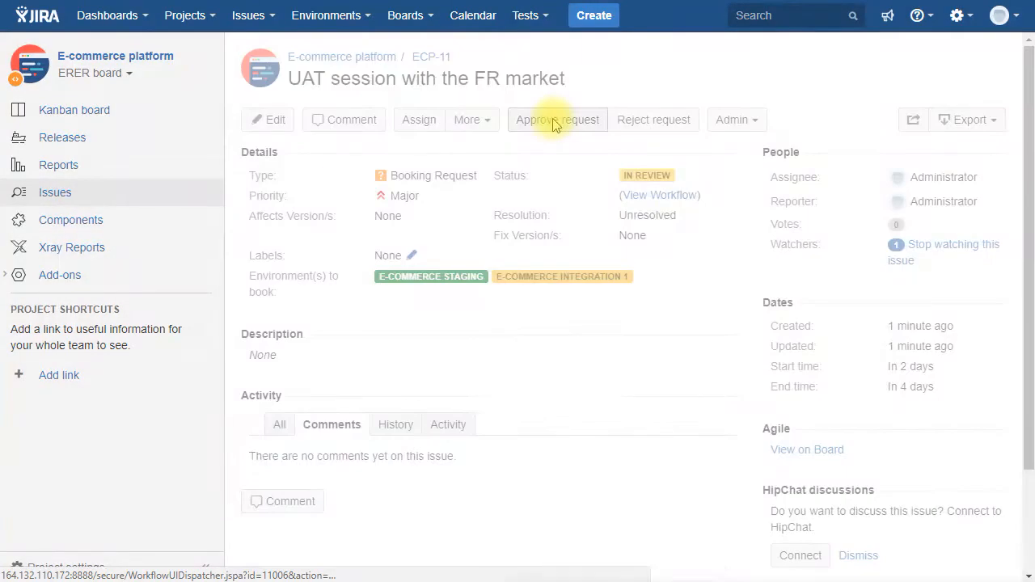
{"action": "left_click", "coordinate": [557, 120]}
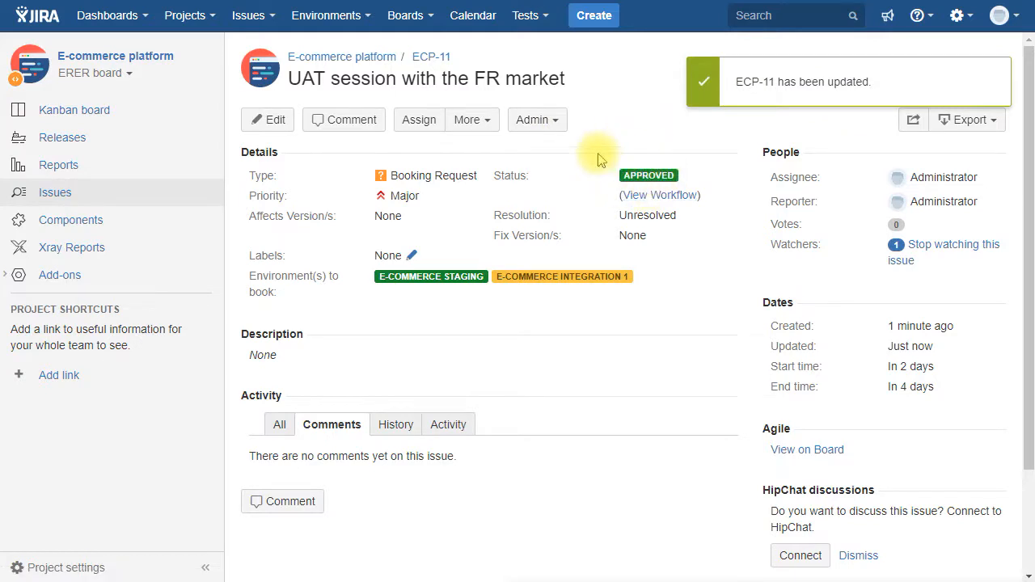
{"action": "left_click", "coordinate": [327, 16]}
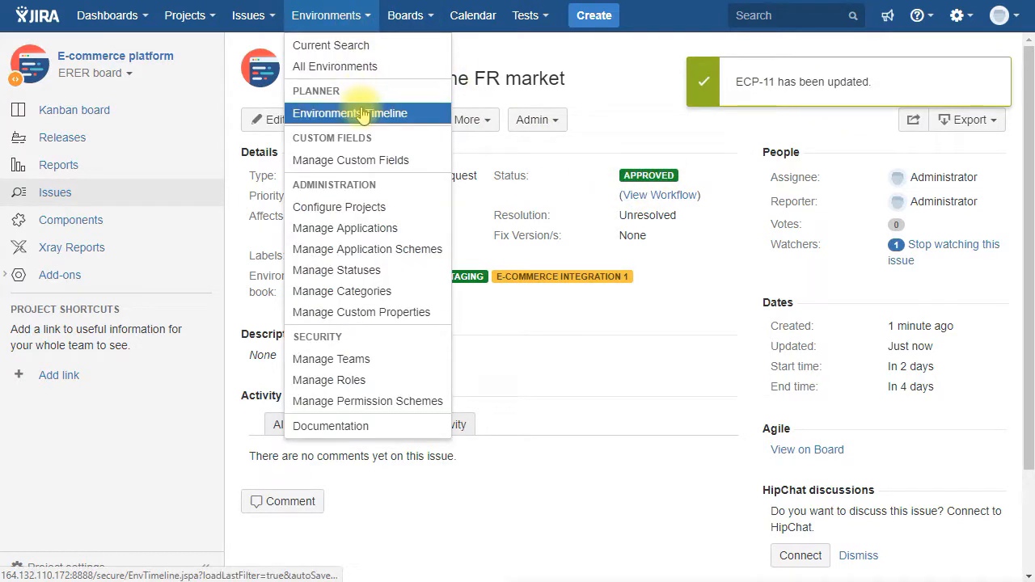
Step: Return to the Environments Timeline showing ECP-11 as an approved booking on Staging and Integration 1
{"action": "left_click", "coordinate": [350, 113]}
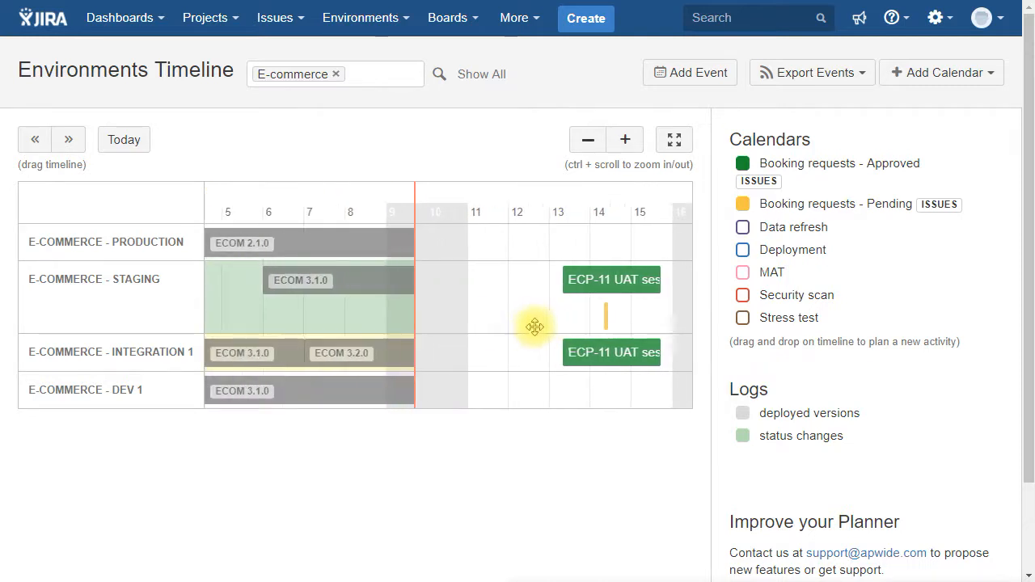
{"action": "left_click", "coordinate": [743, 249]}
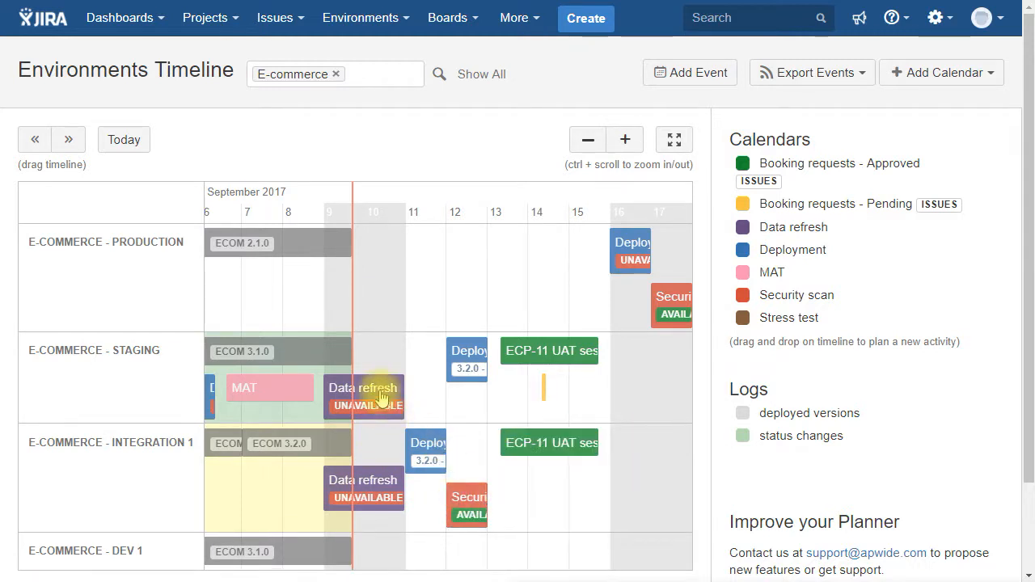
{"action": "mouse_move", "coordinate": [364, 396]}
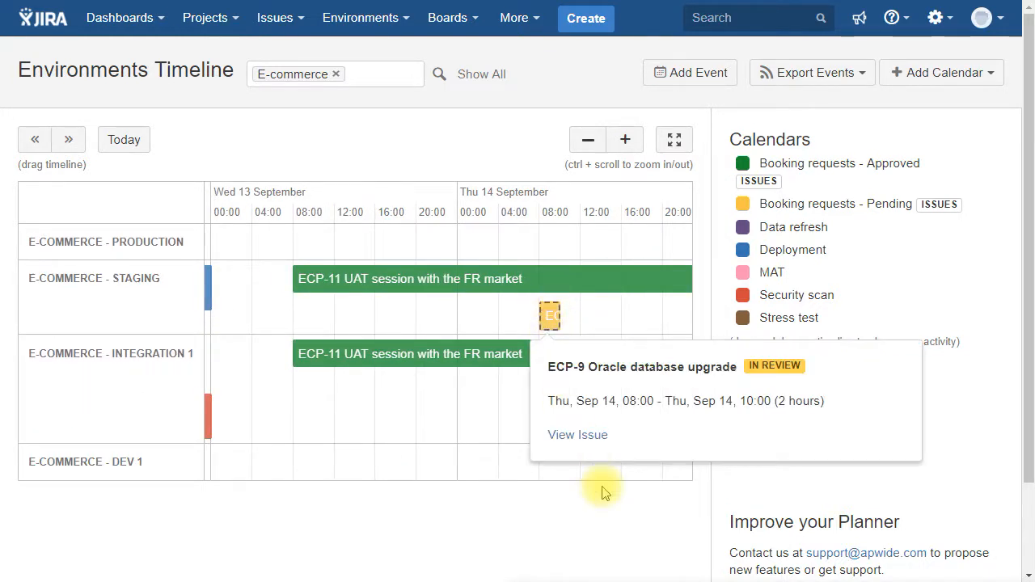
Step: Reject the ECP-9 Oracle database upgrade request and return to the Environments Timeline
{"action": "left_click", "coordinate": [578, 434]}
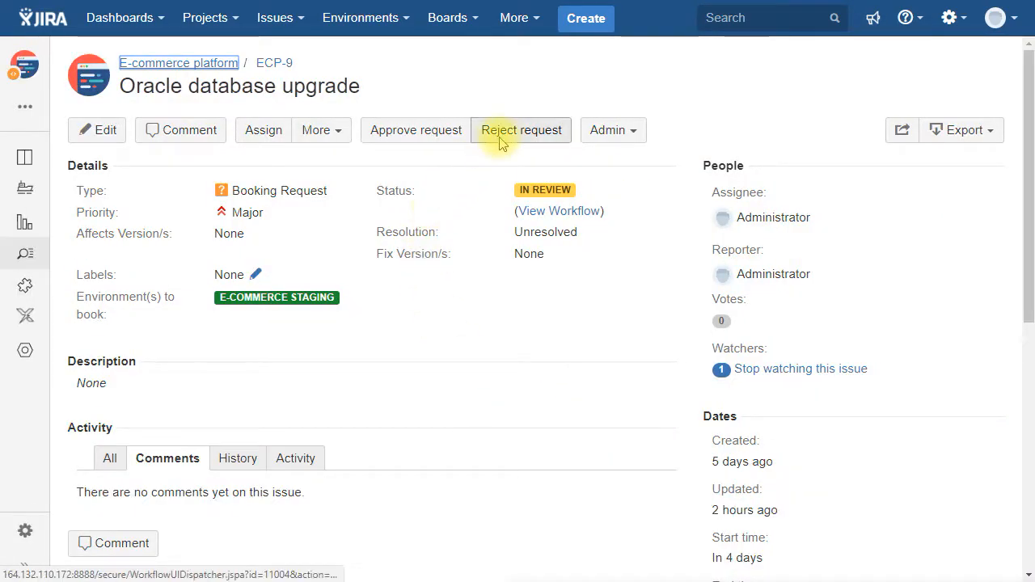
{"action": "left_click", "coordinate": [521, 129]}
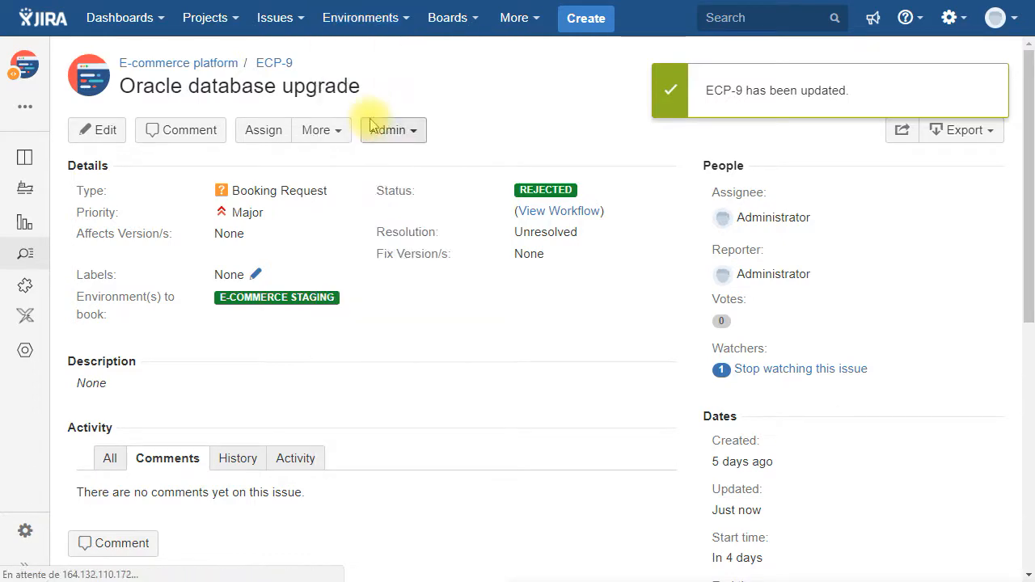
{"action": "left_click", "coordinate": [359, 16]}
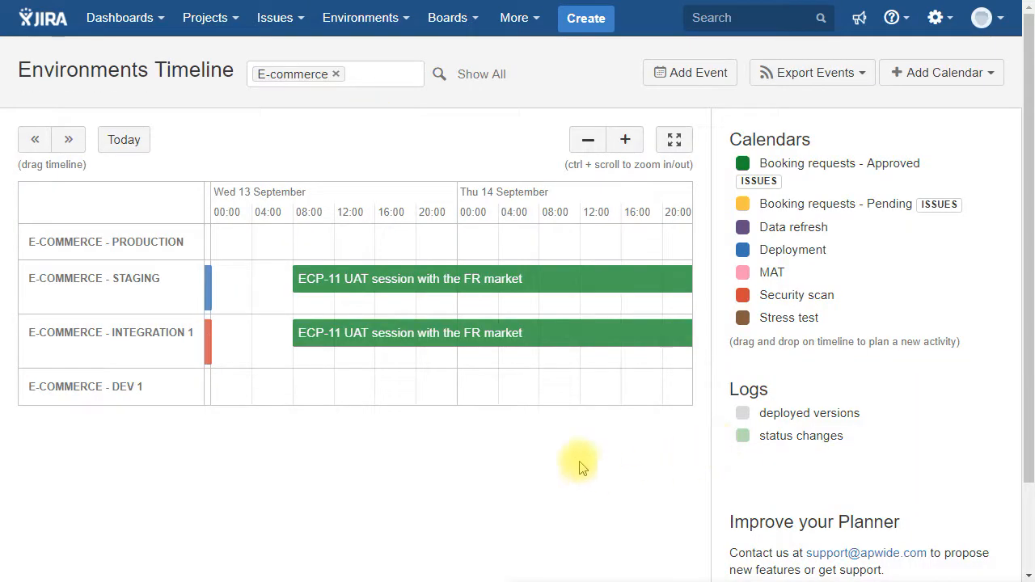